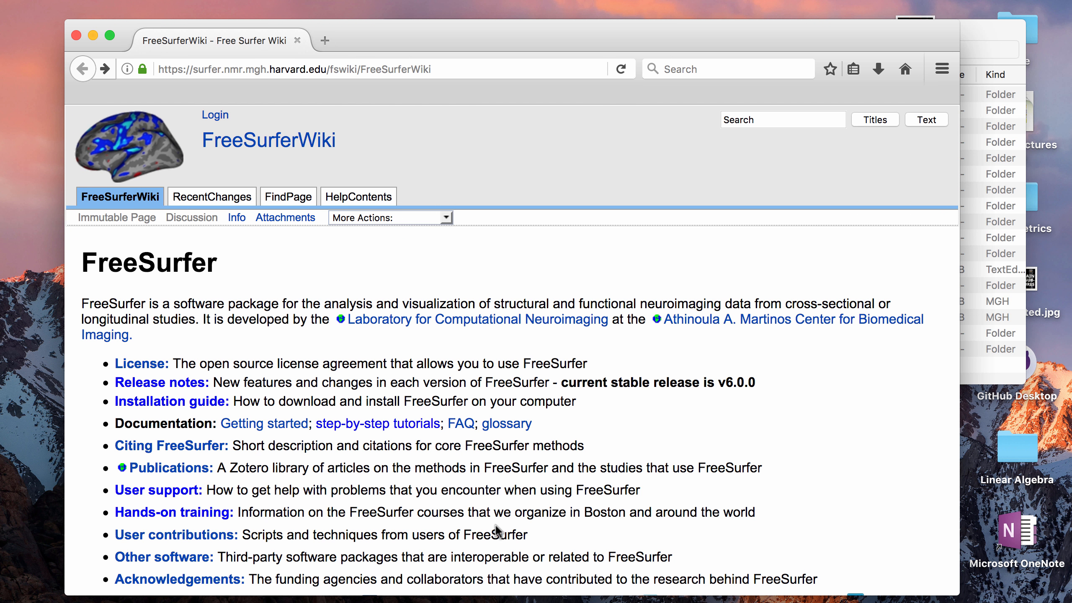
Open the stable v6.0 Release notes and scroll to the What's New list
scroll("down", 3)
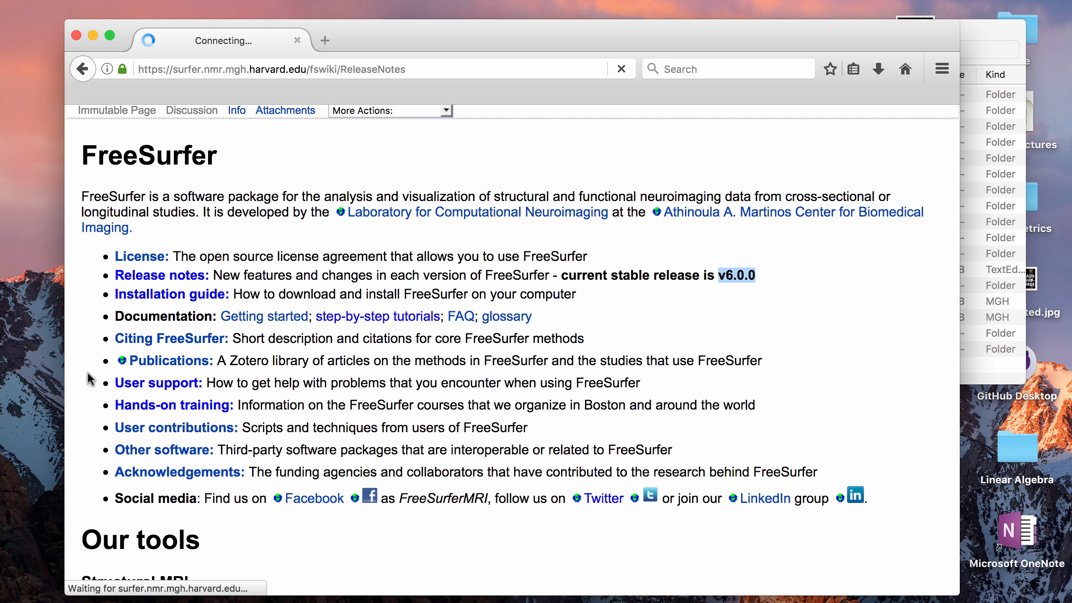
left_click(161, 275)
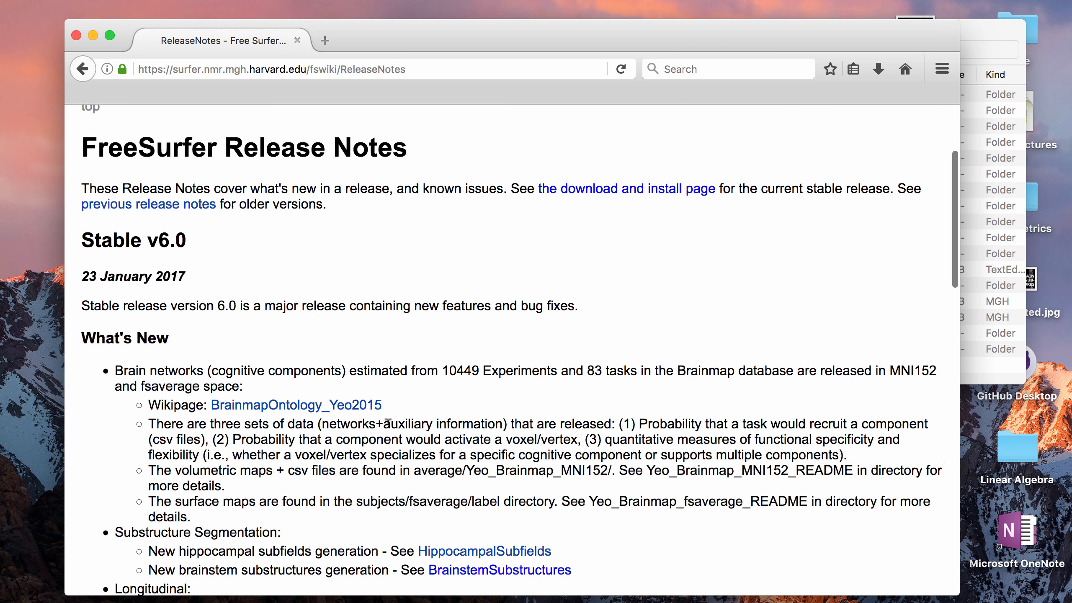
scroll("up", 3)
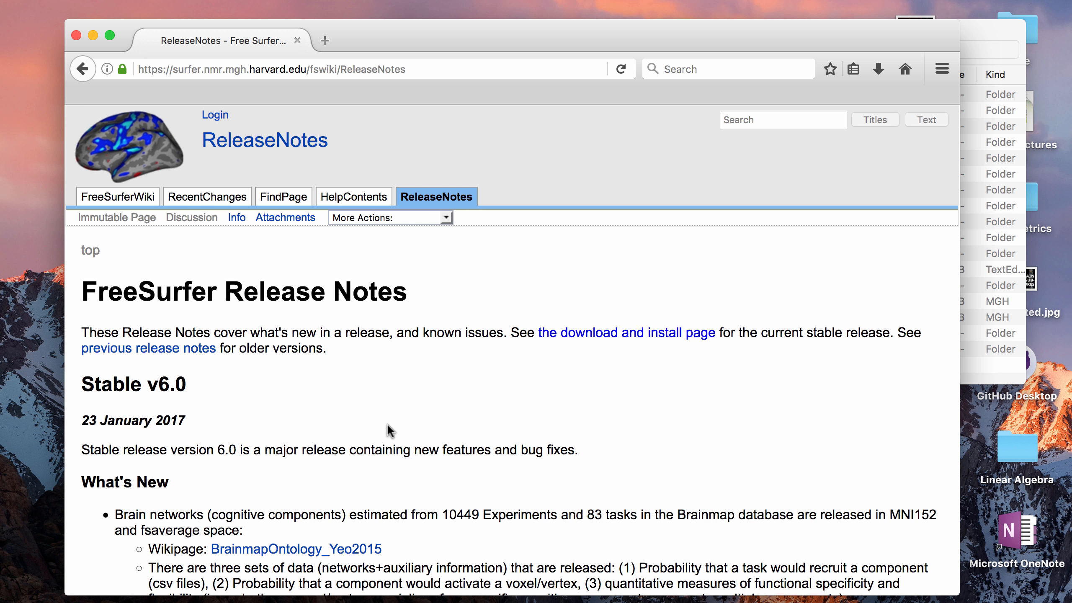
scroll("down", 3)
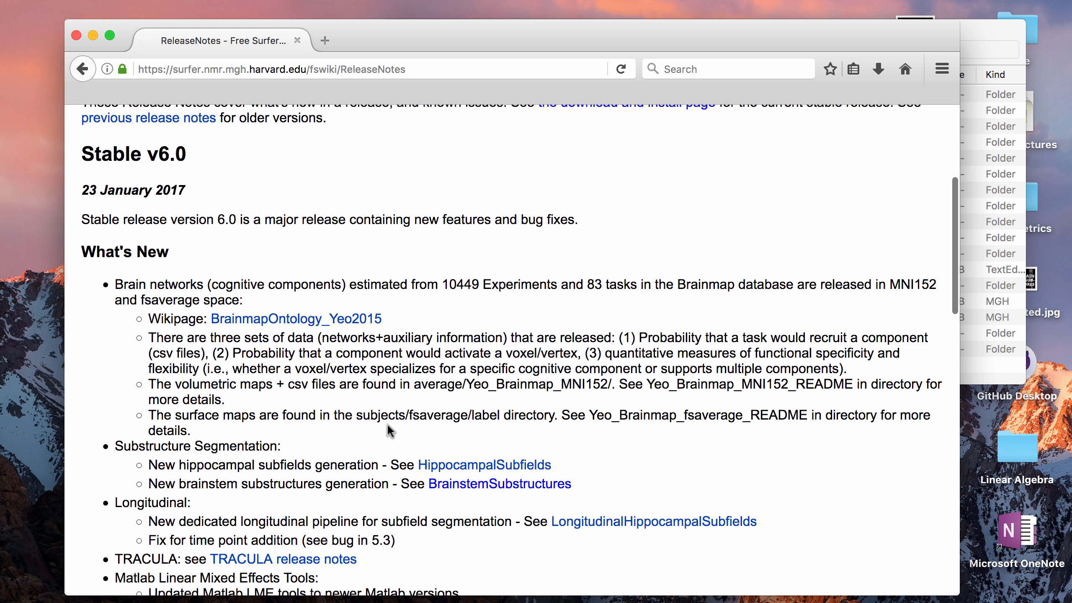
scroll("up", 3)
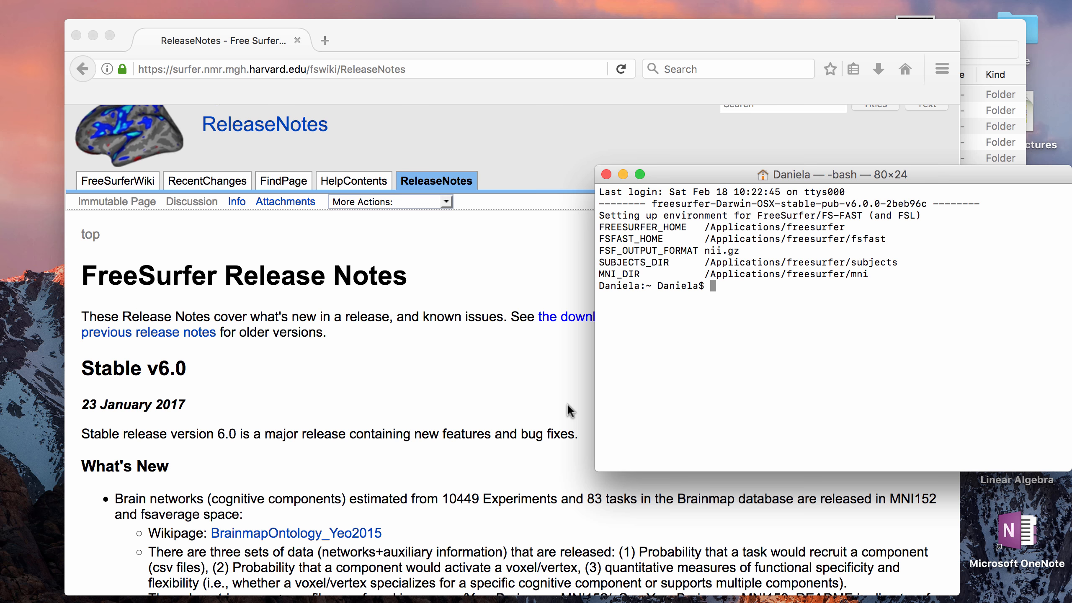
mouse_move(808, 202)
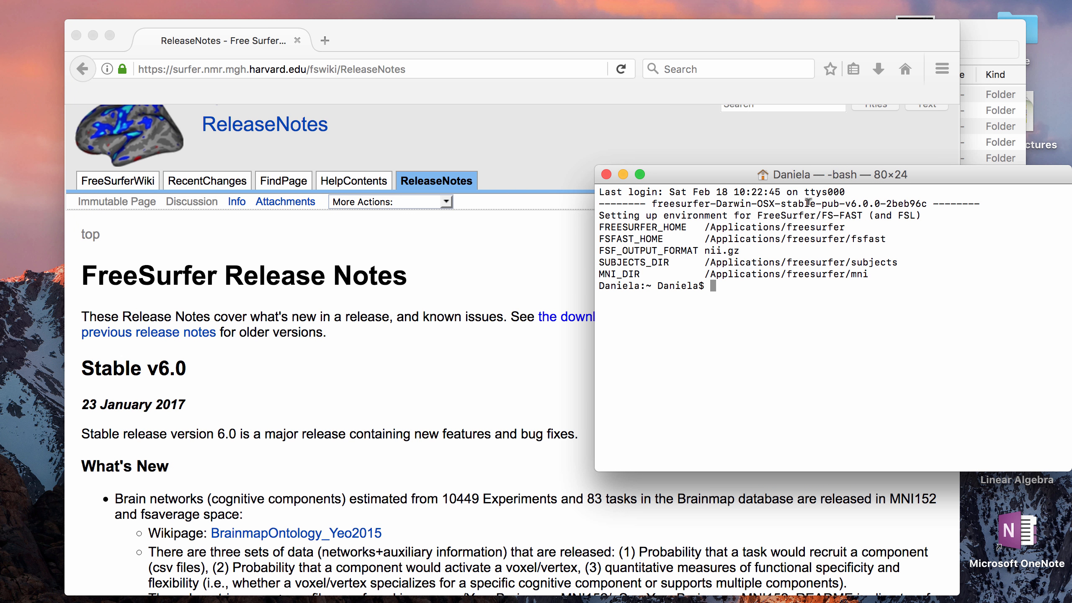
Highlight the v6.0.0 version text in the terminal's FreeSurfer setup banner
double_click(861, 203)
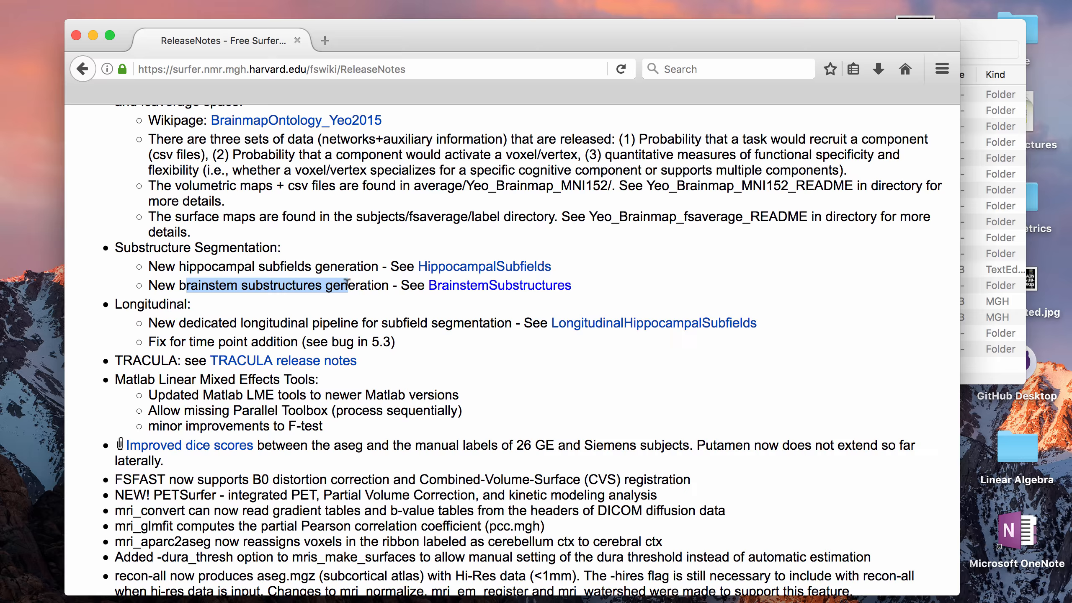
mouse_move(362, 311)
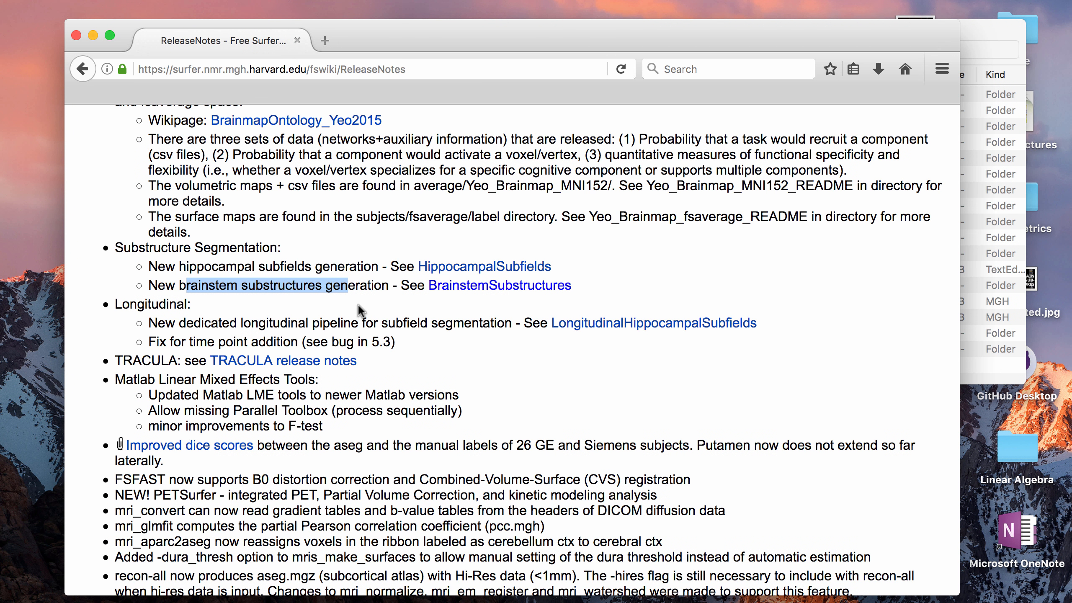
Open BrainstemSubstructures and scroll through its Installation, Usage and FAQ sections
left_click(500, 285)
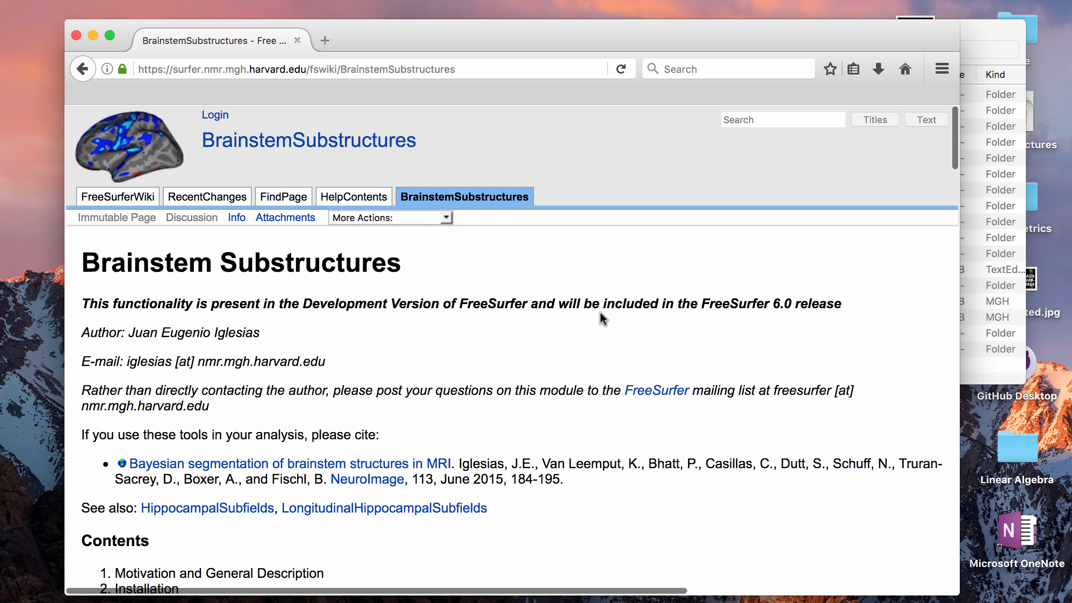
scroll("down", 3)
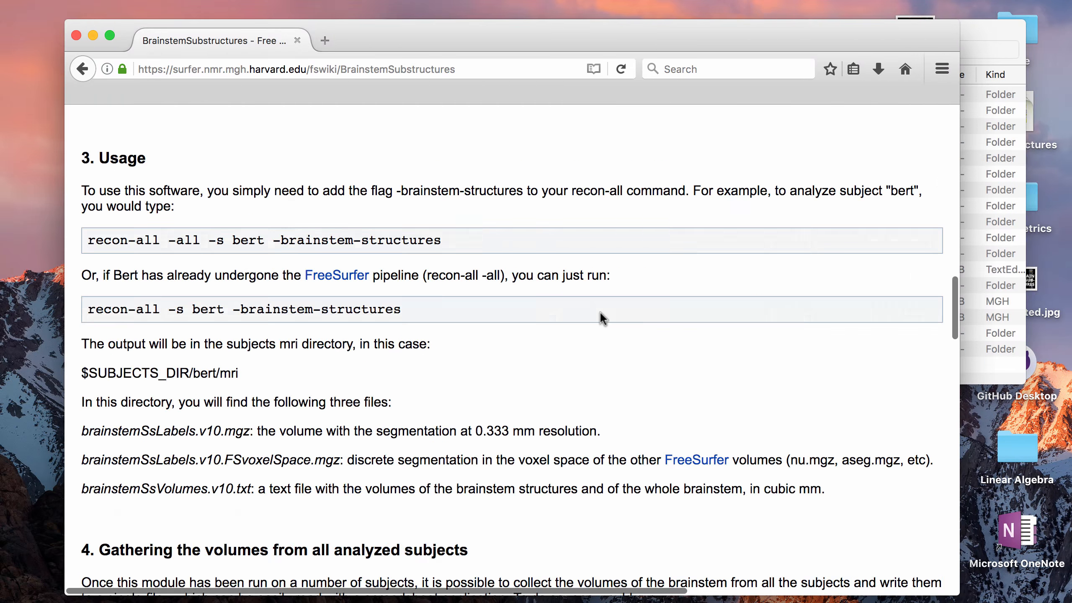
scroll("up", 3)
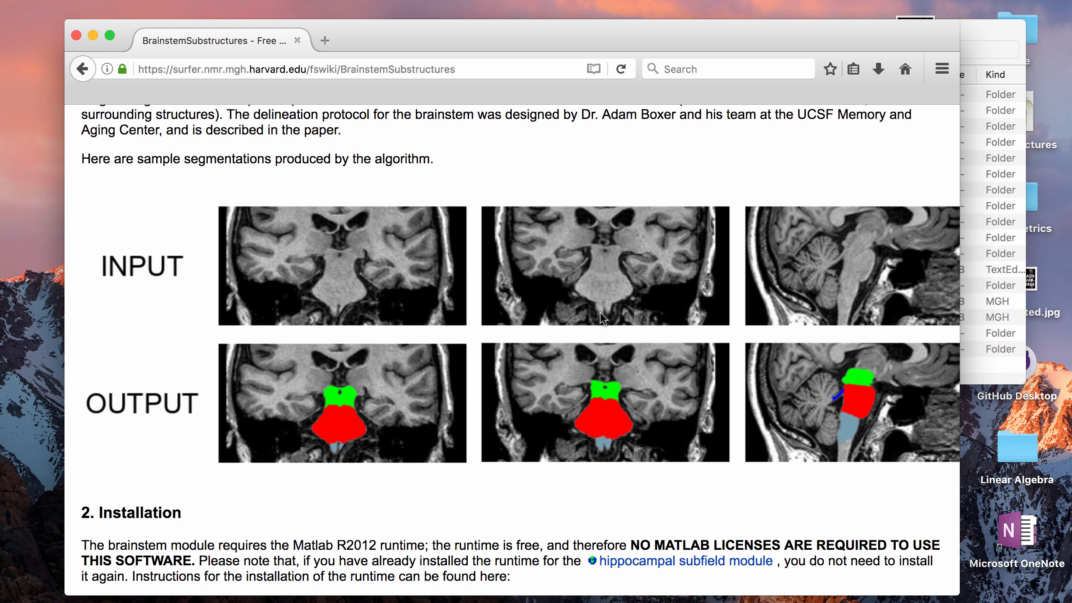
scroll("up", 3)
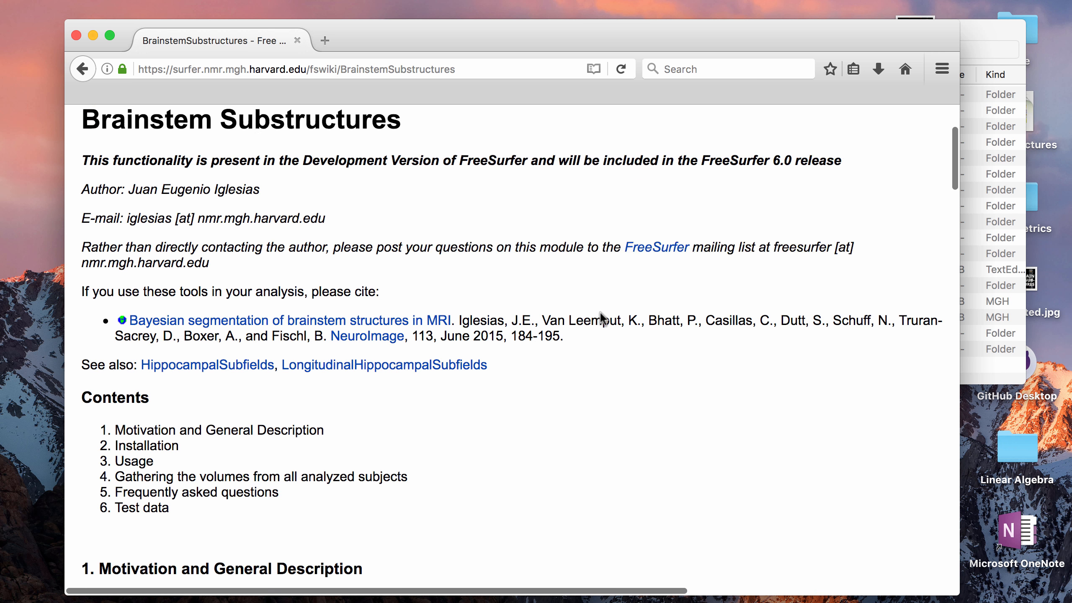
scroll("down", 3)
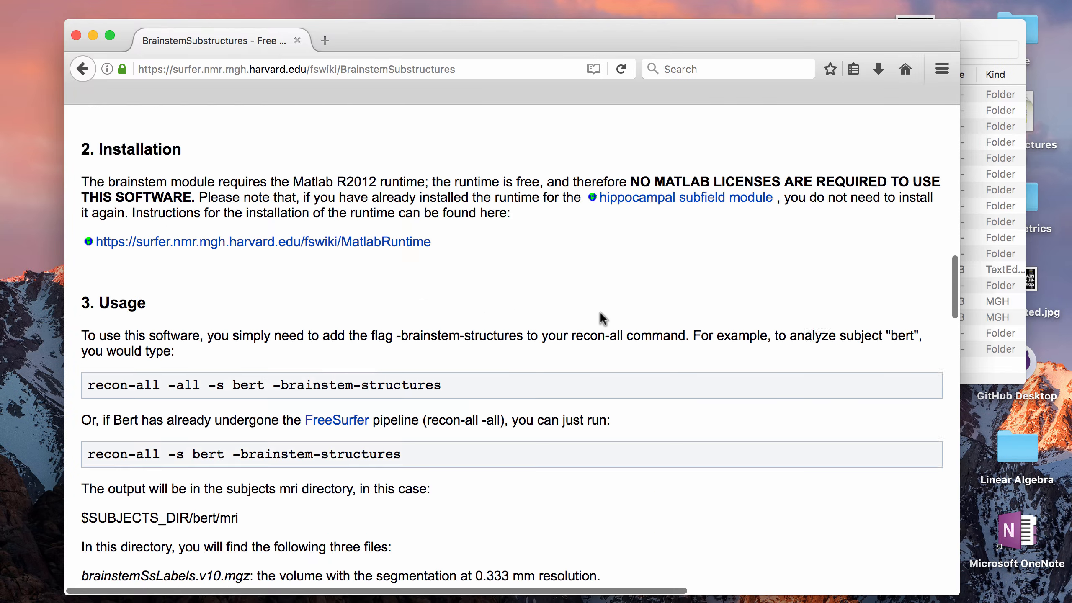
scroll("down", 3)
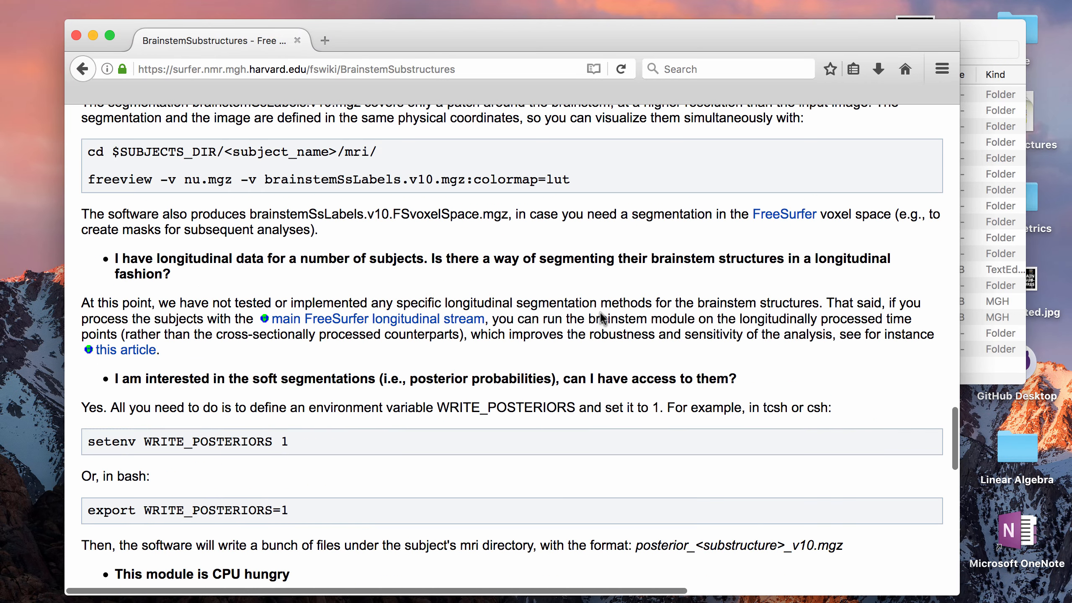
scroll("up", 3)
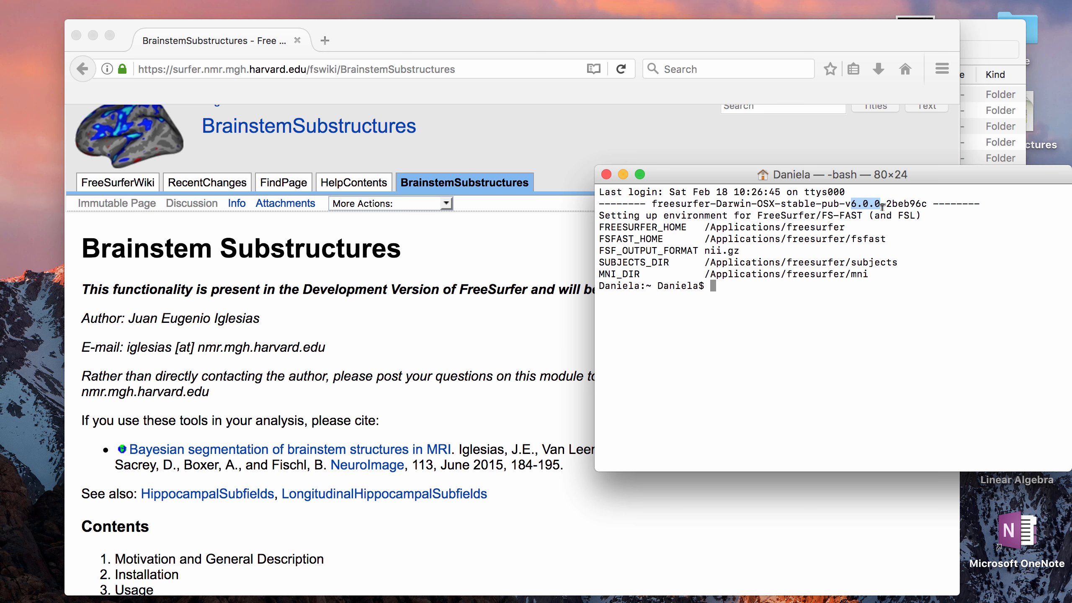
mouse_move(861, 312)
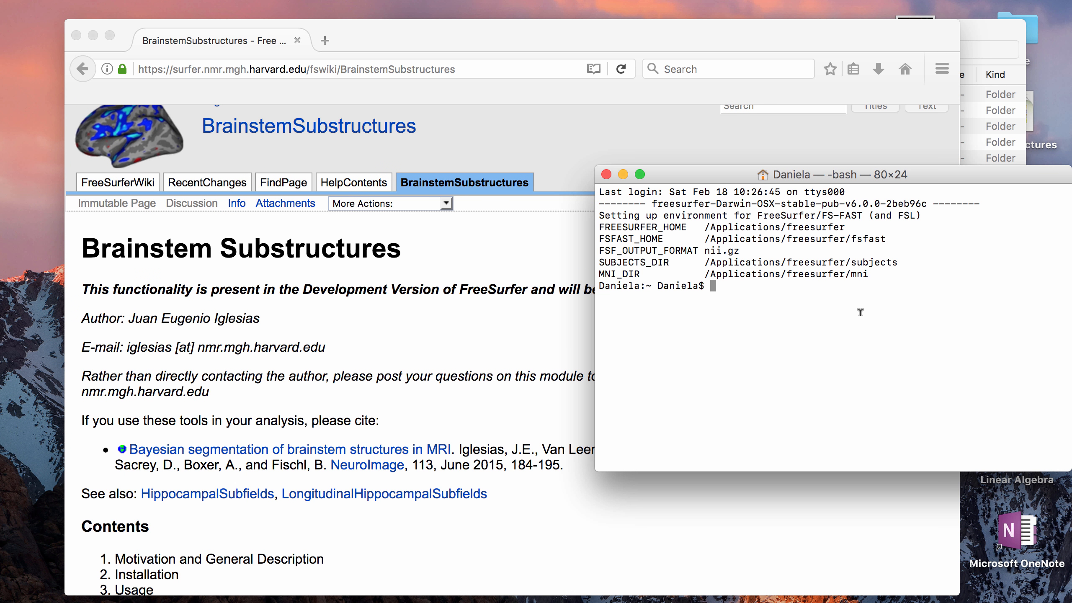
mouse_move(536, 336)
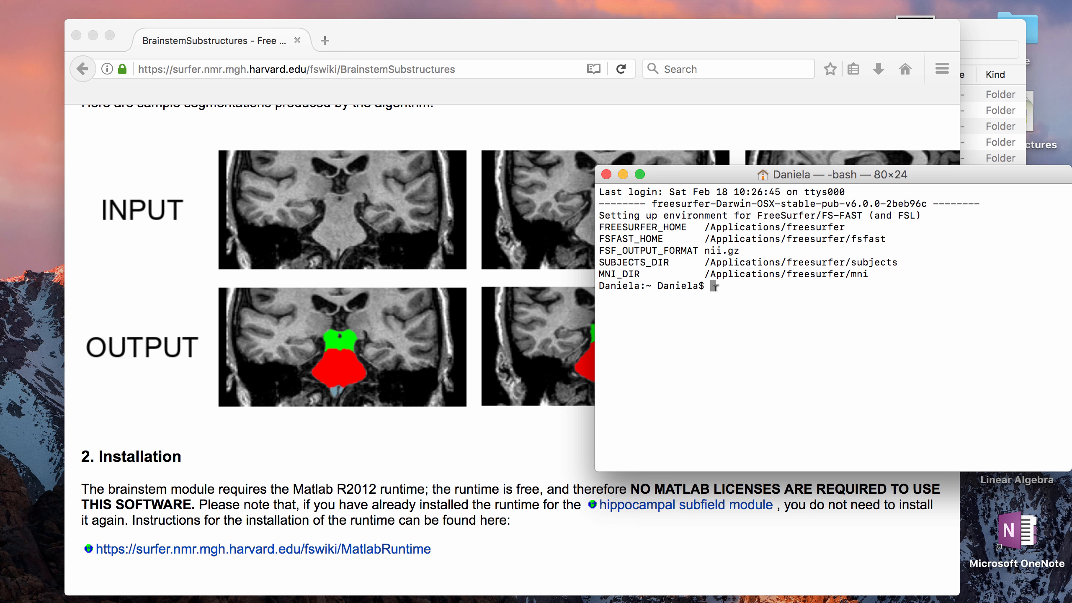
mouse_move(655, 345)
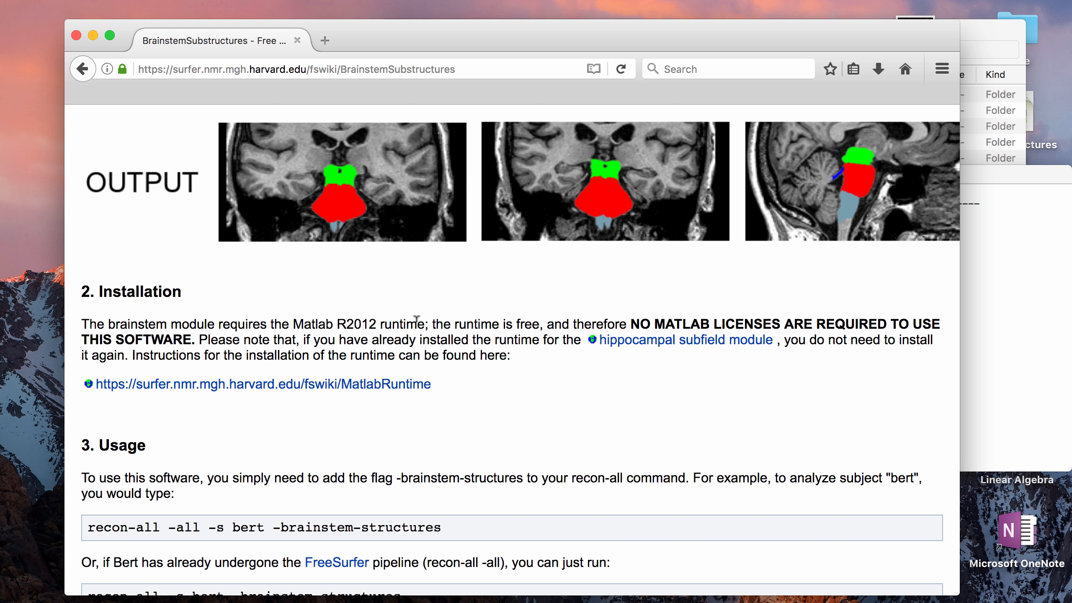
Select the -brainstem-structures flag in both recon-all examples under Usage
scroll("down", 3)
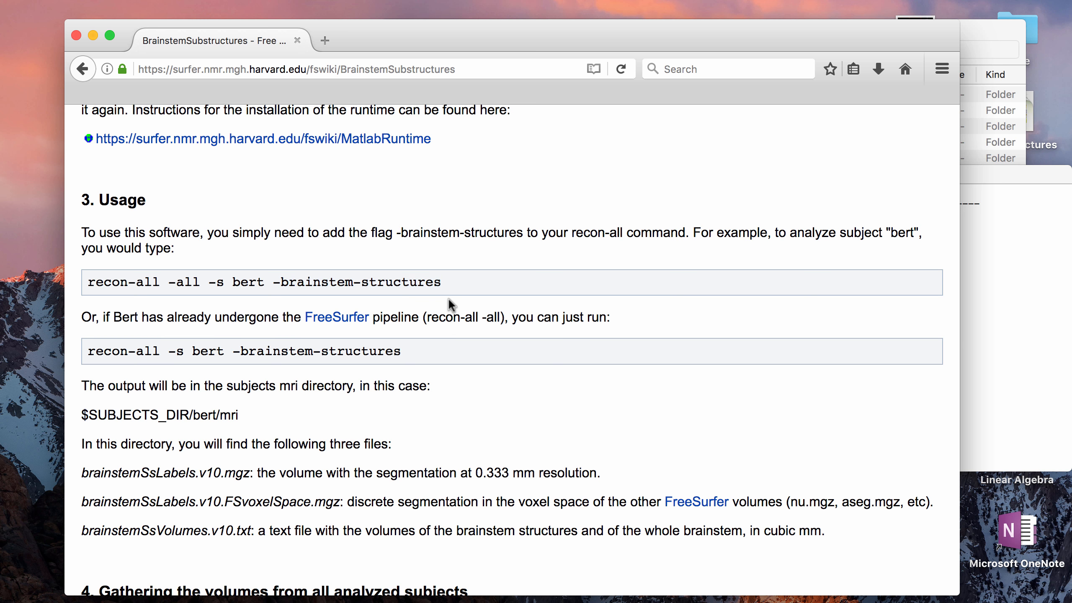
mouse_move(384, 279)
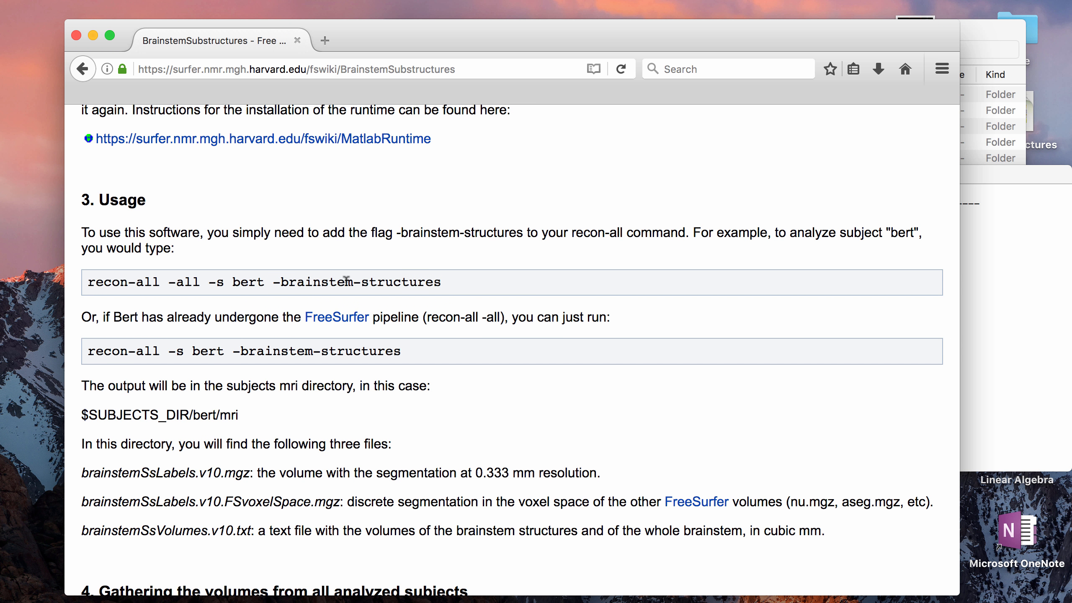
double_click(355, 282)
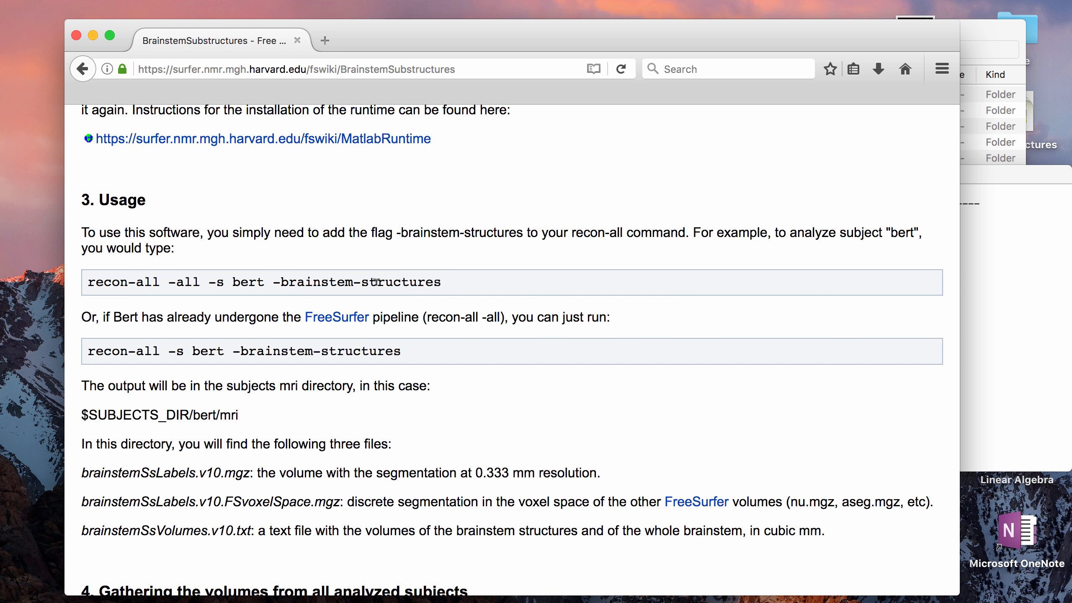
double_click(355, 282)
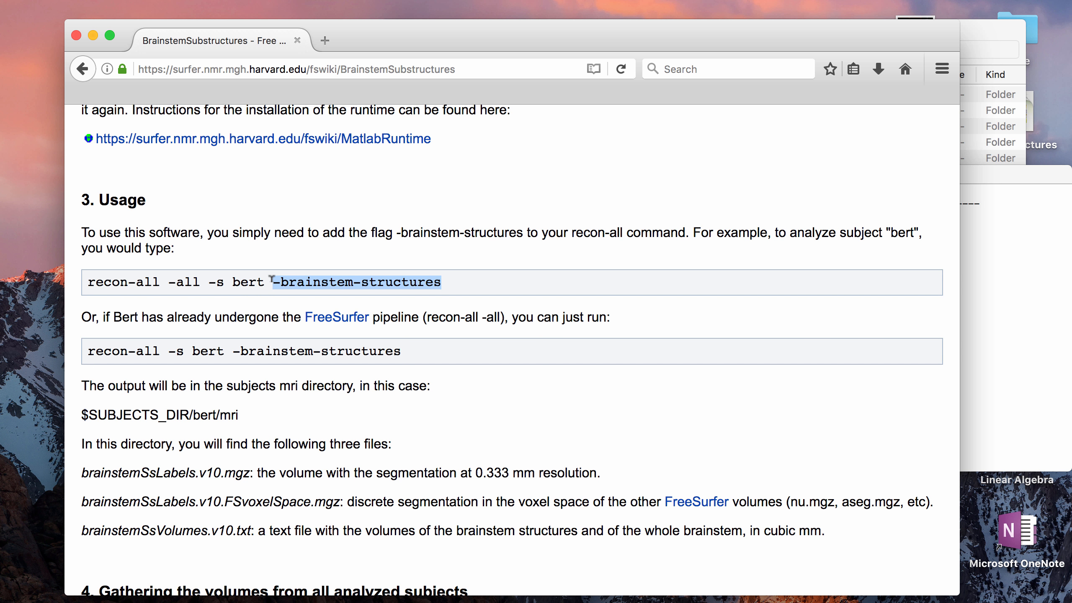
left_click(359, 351)
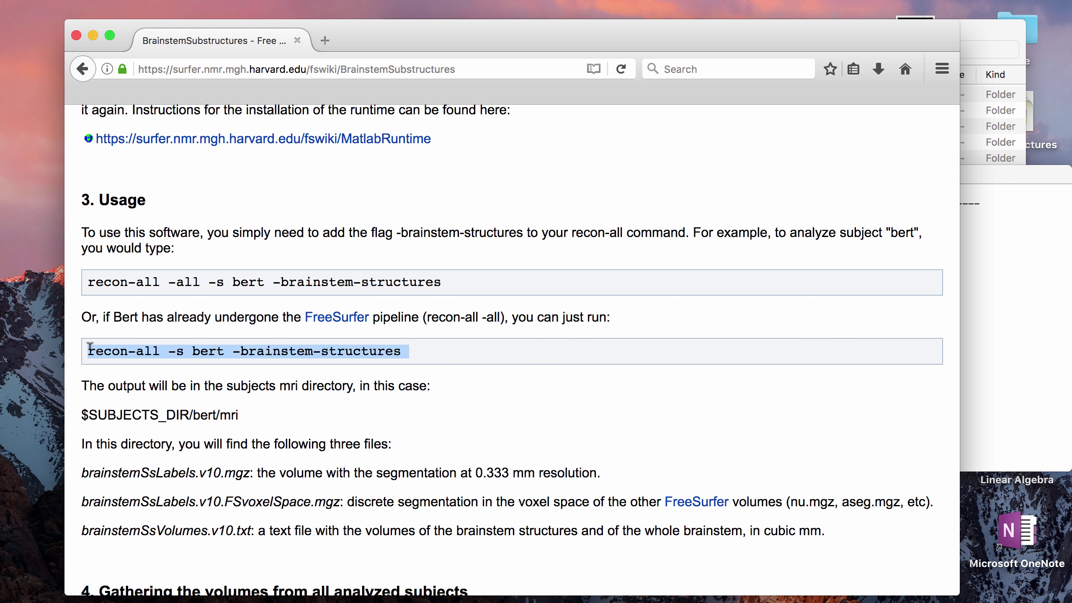
mouse_move(188, 273)
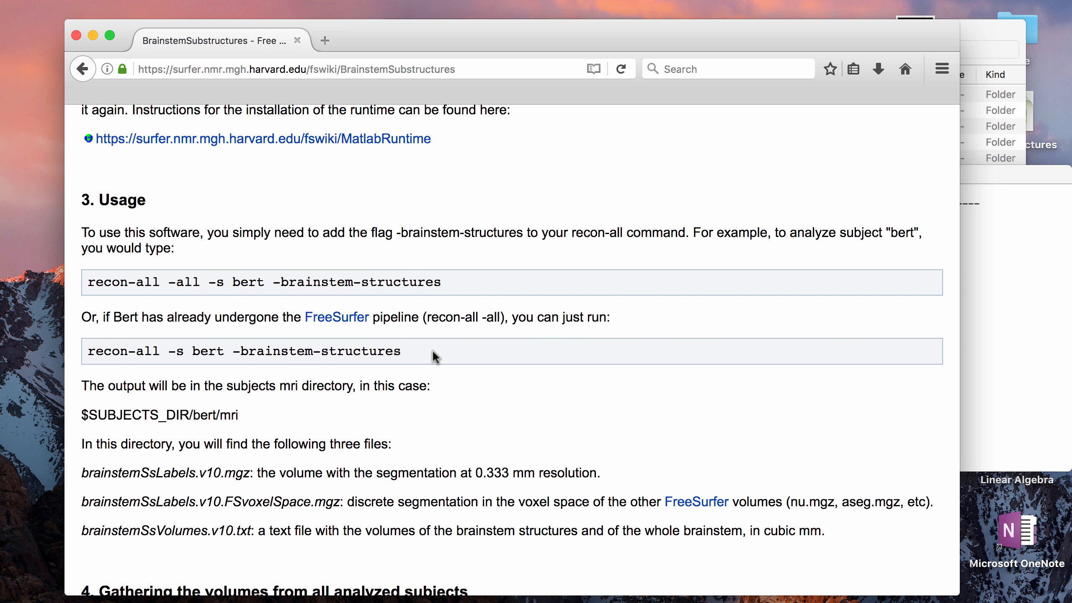
mouse_move(184, 269)
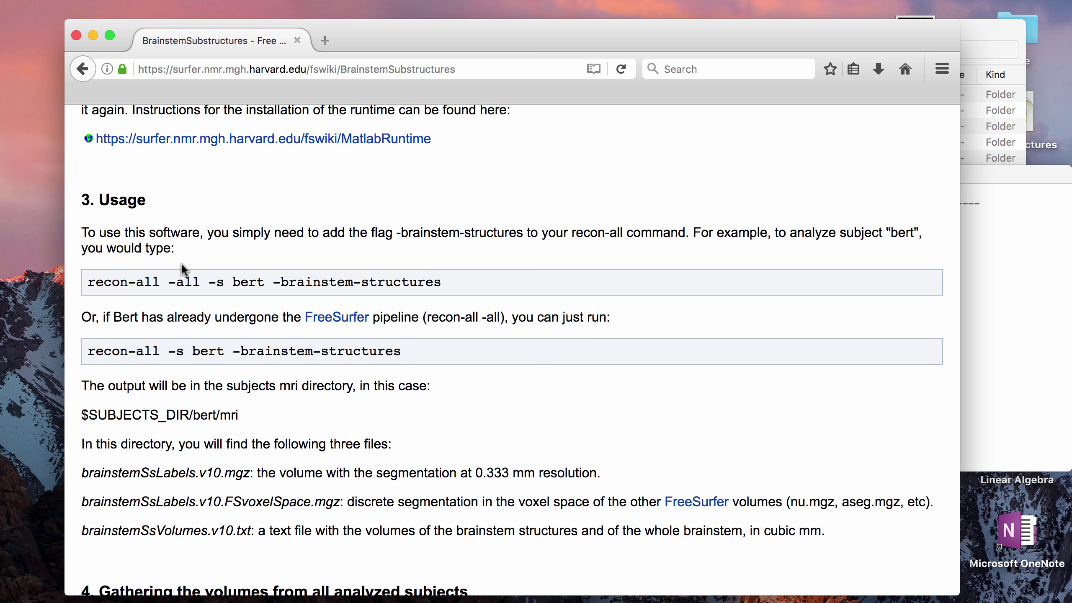
mouse_move(240, 334)
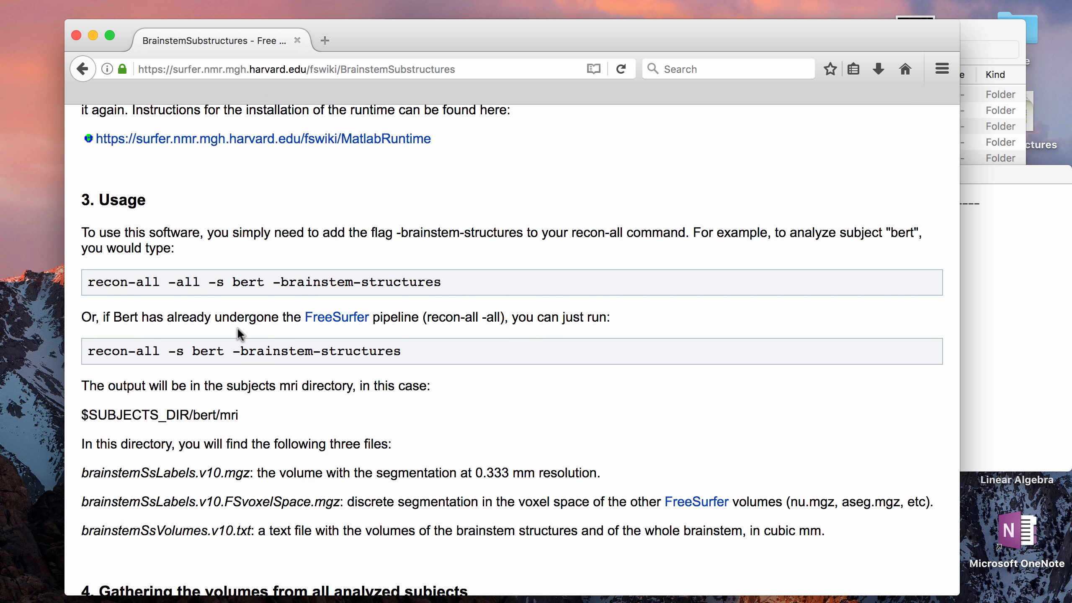
mouse_move(417, 364)
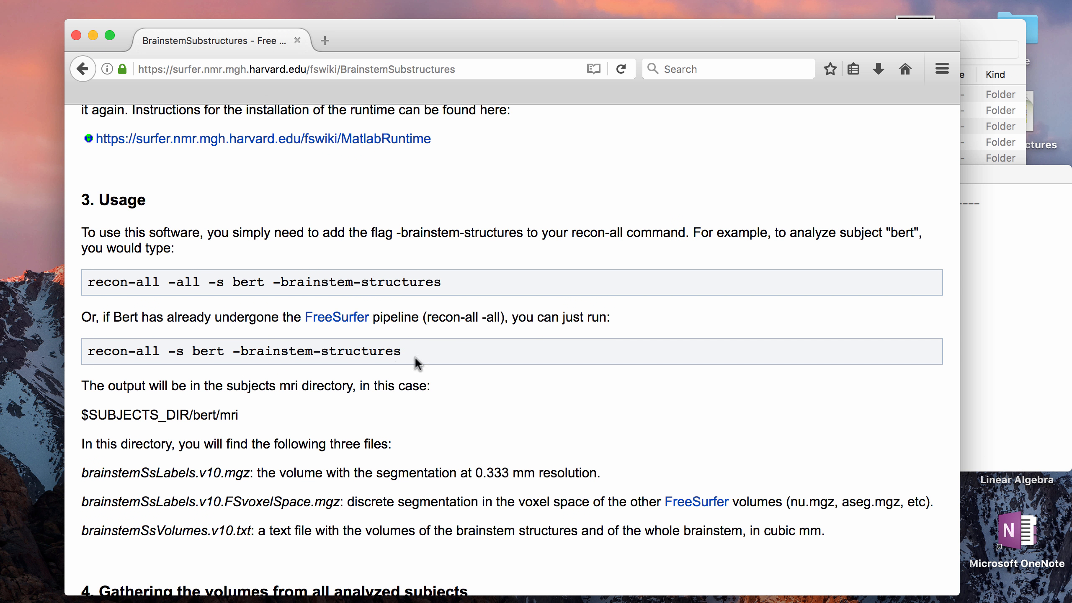
double_click(320, 351)
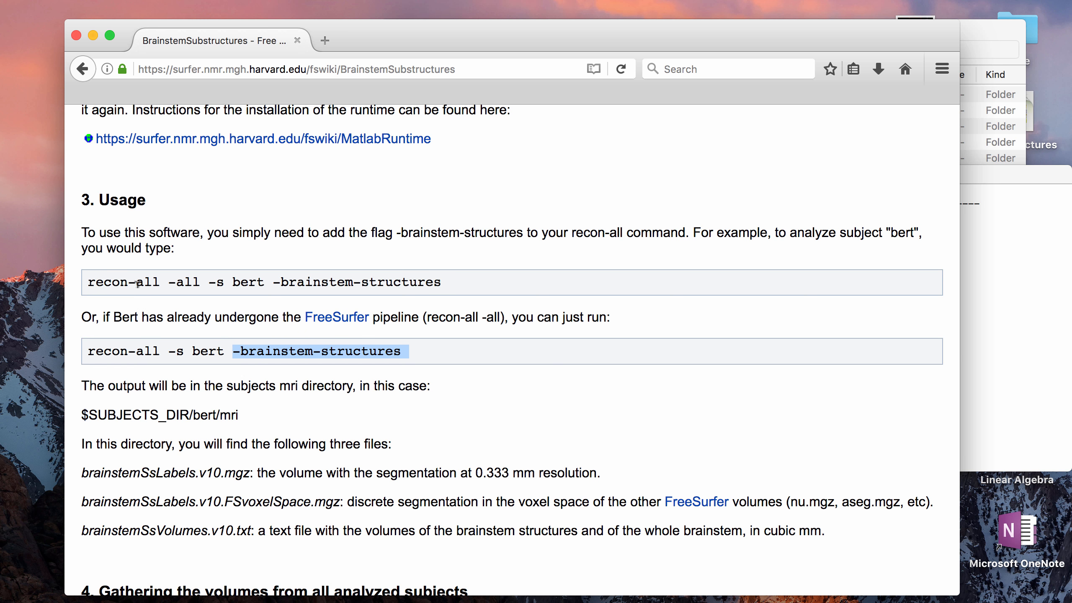
mouse_move(190, 282)
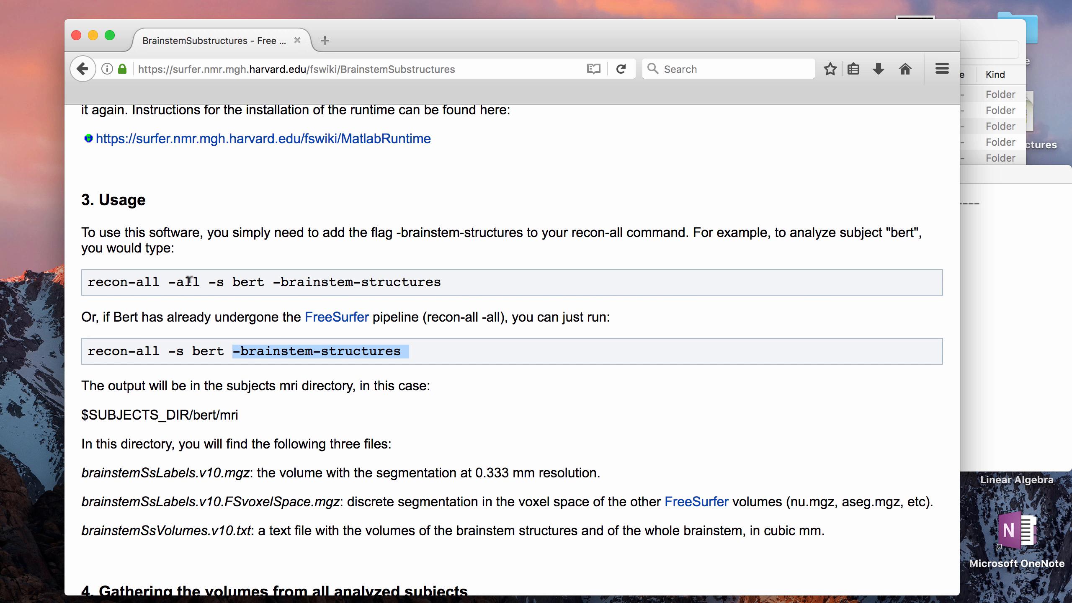
mouse_move(166, 335)
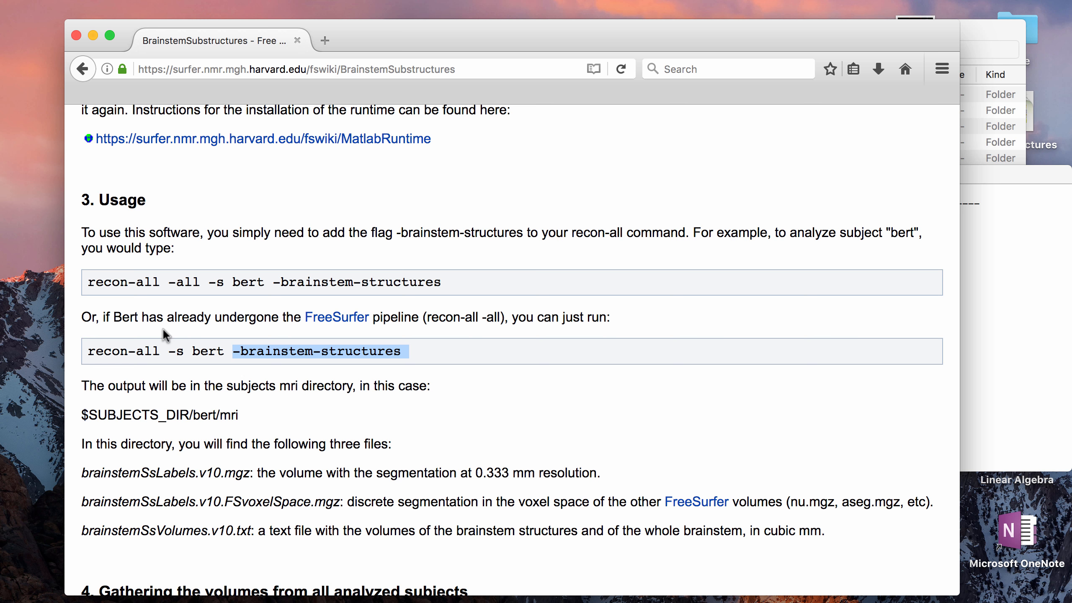
mouse_move(154, 346)
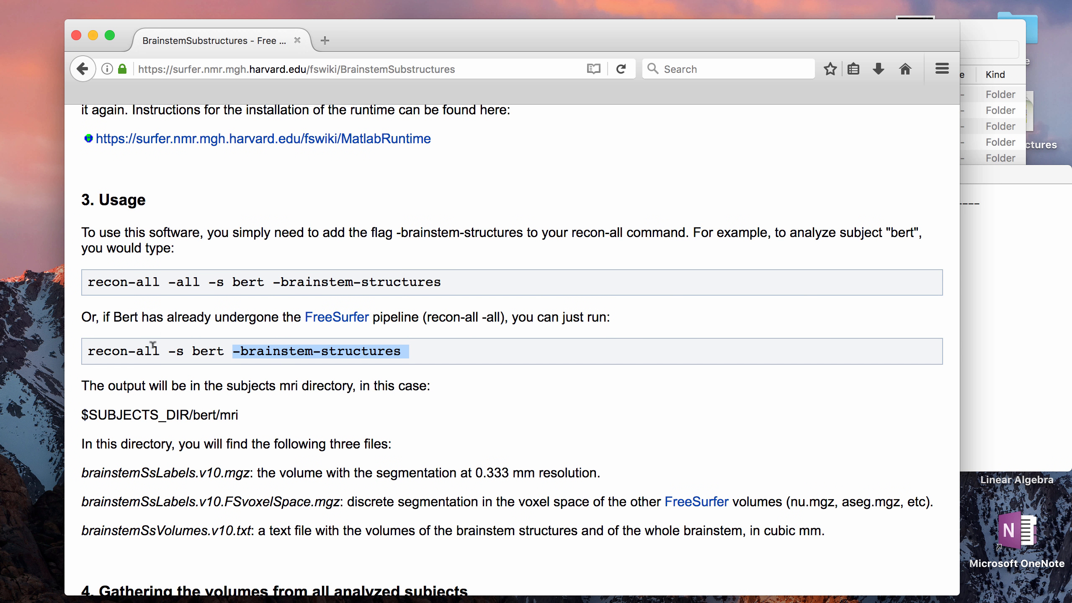
mouse_move(730, 347)
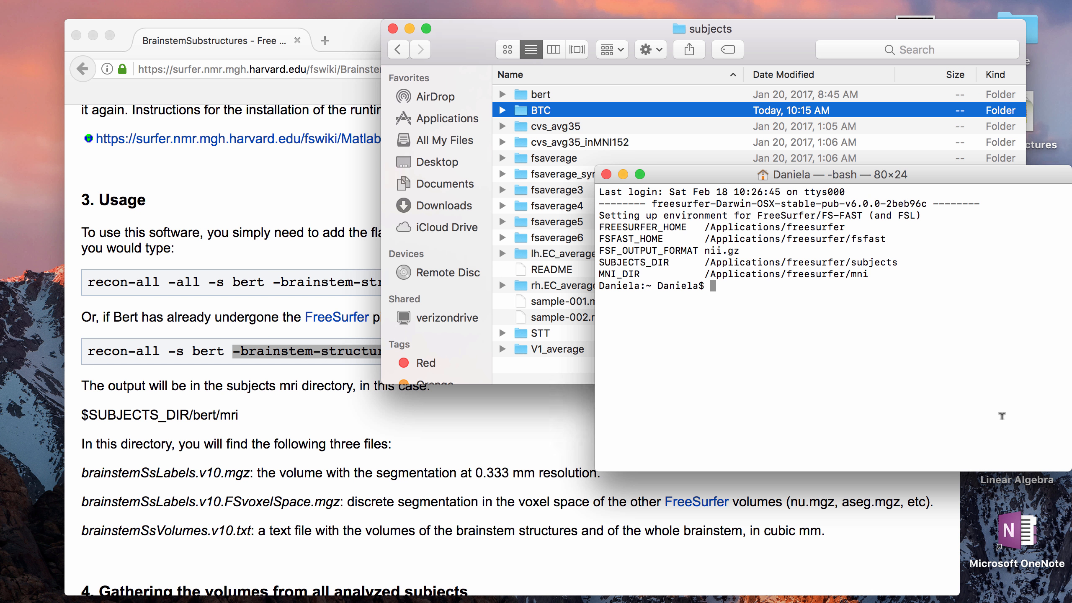
Run recon-all -s BTC -brainstem-structures in Terminal
type("recon-all -s BTC")
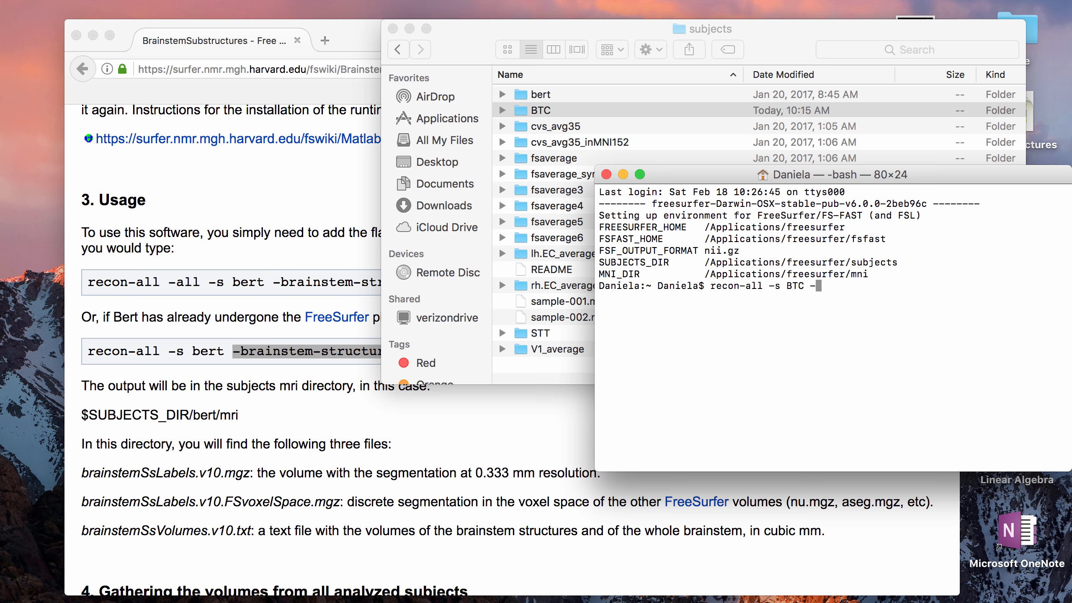
type("-brainstem-st")
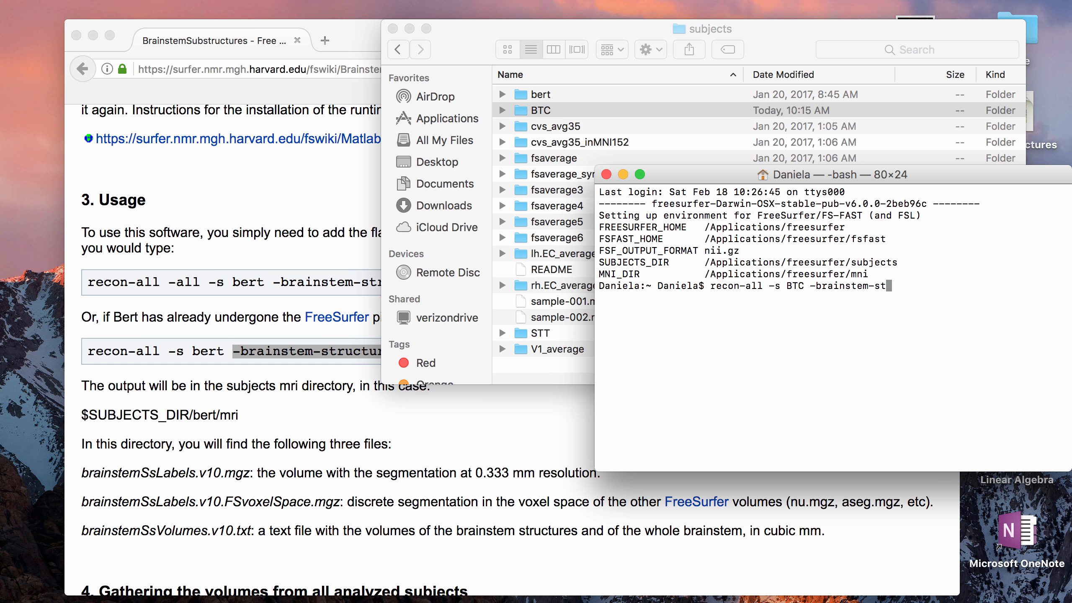
key("Return")
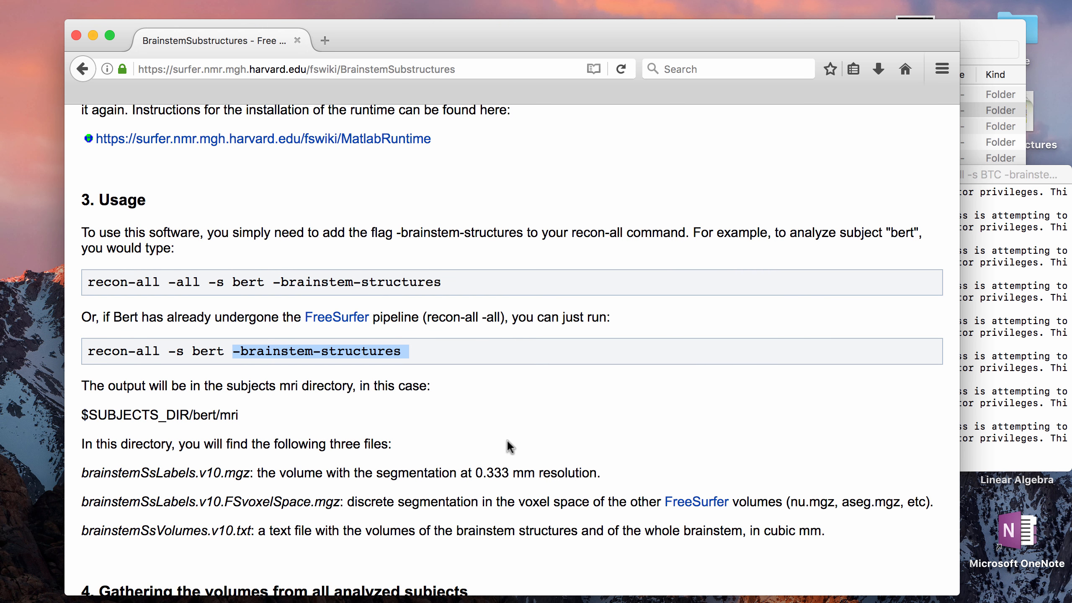
scroll("down", 3)
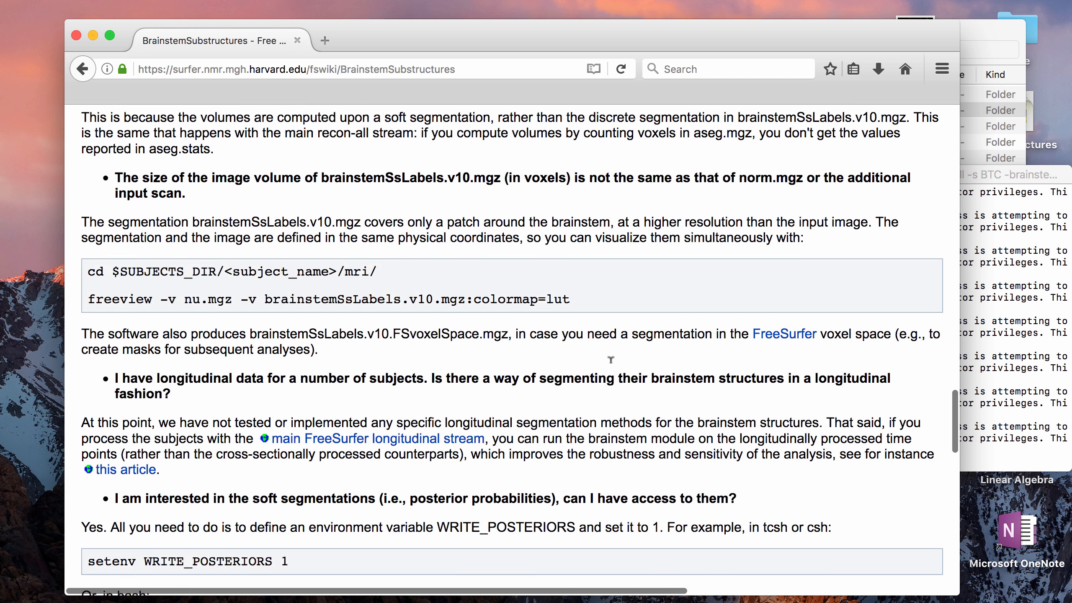
Change into the subject's mri folder under $SUBJECTS_DIR and list its files
scroll("down", 3)
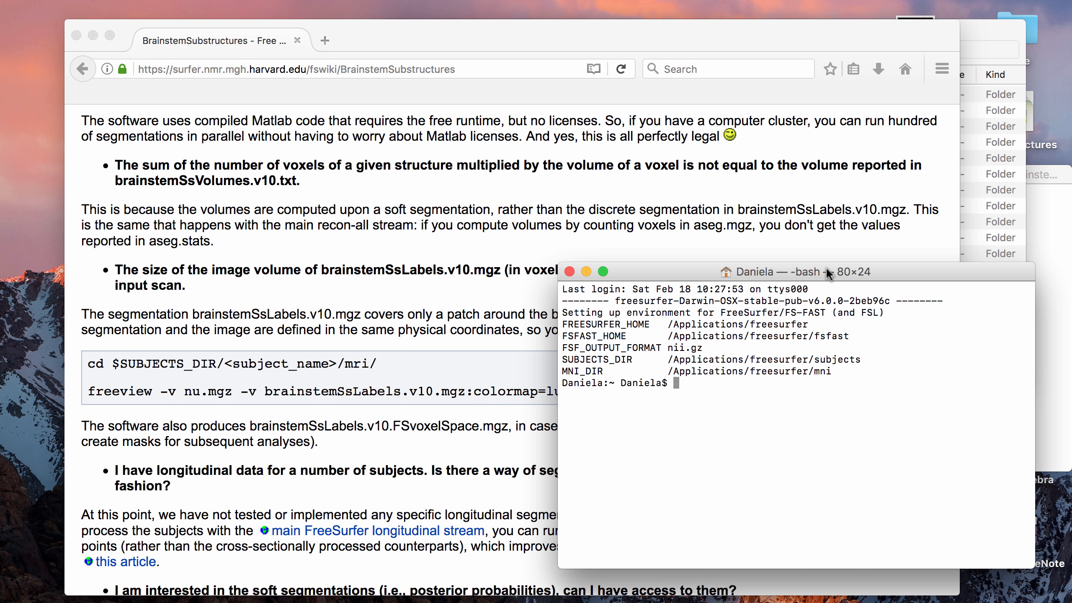
type("cd")
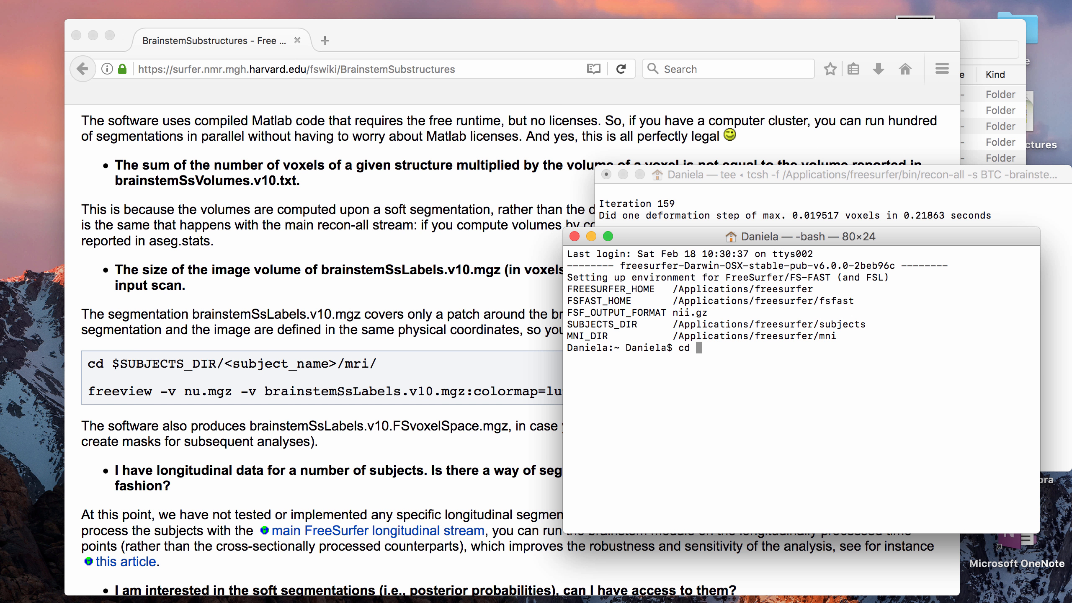
type("$SUBJECTS_DIR/")
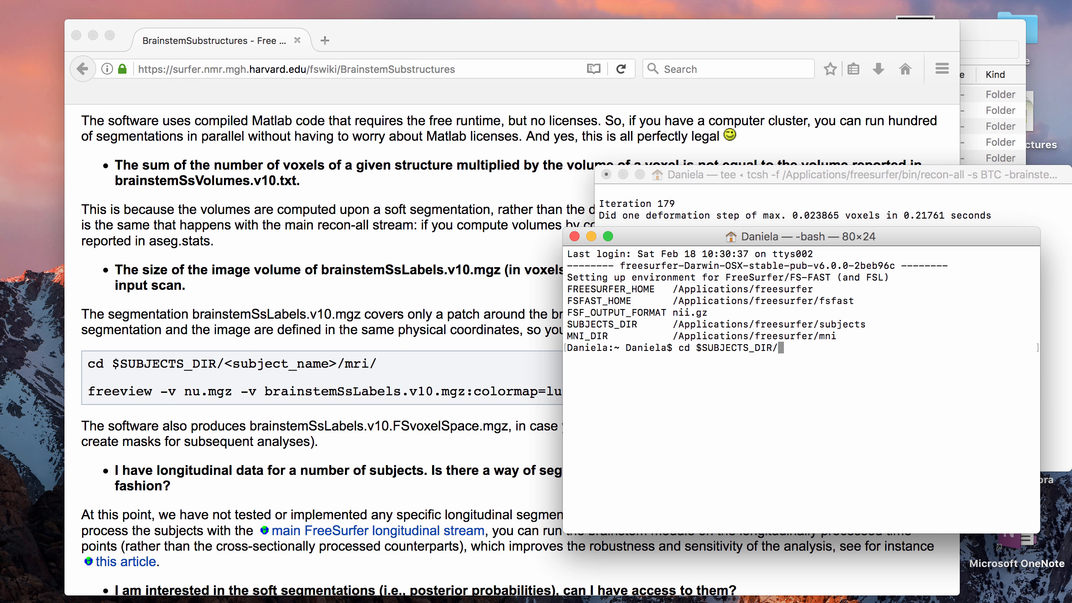
type("BS")
type("l")
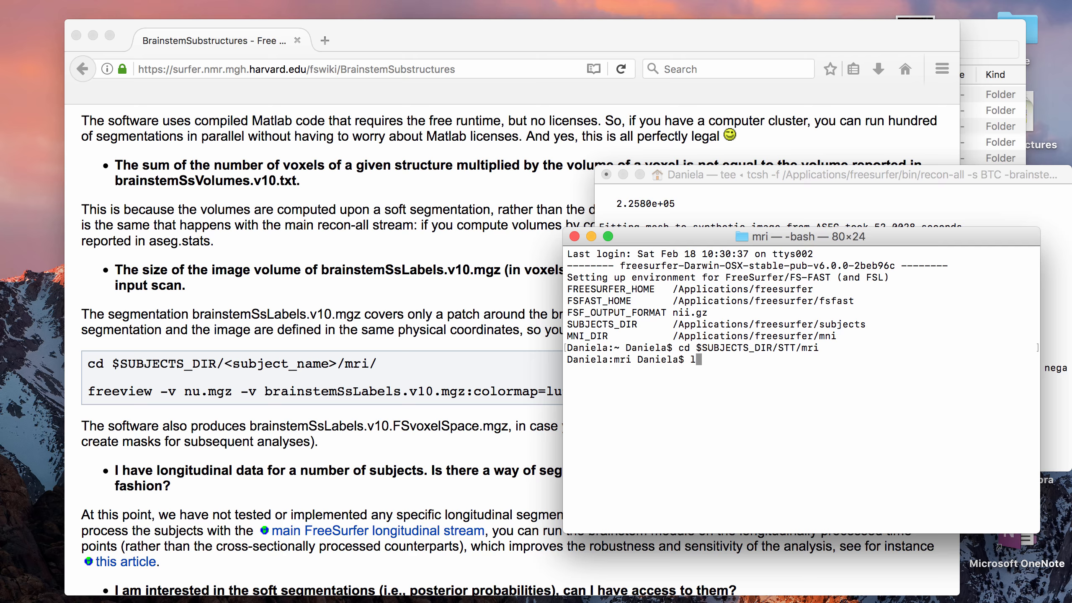
key("Return")
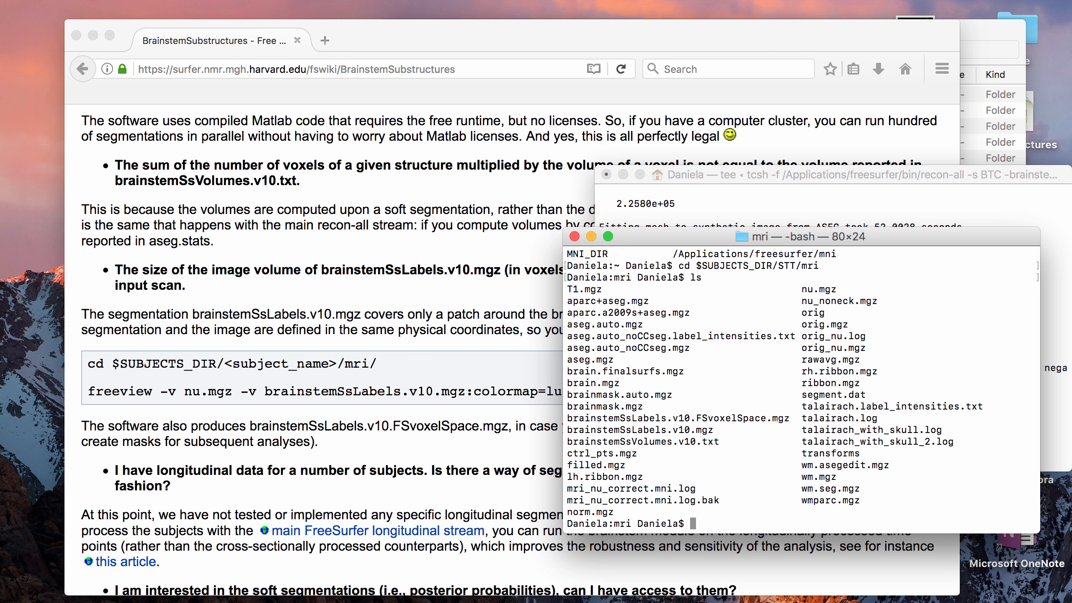
Type the freeview command loading nu.mgz with the brainstem labels
type("freeview -")
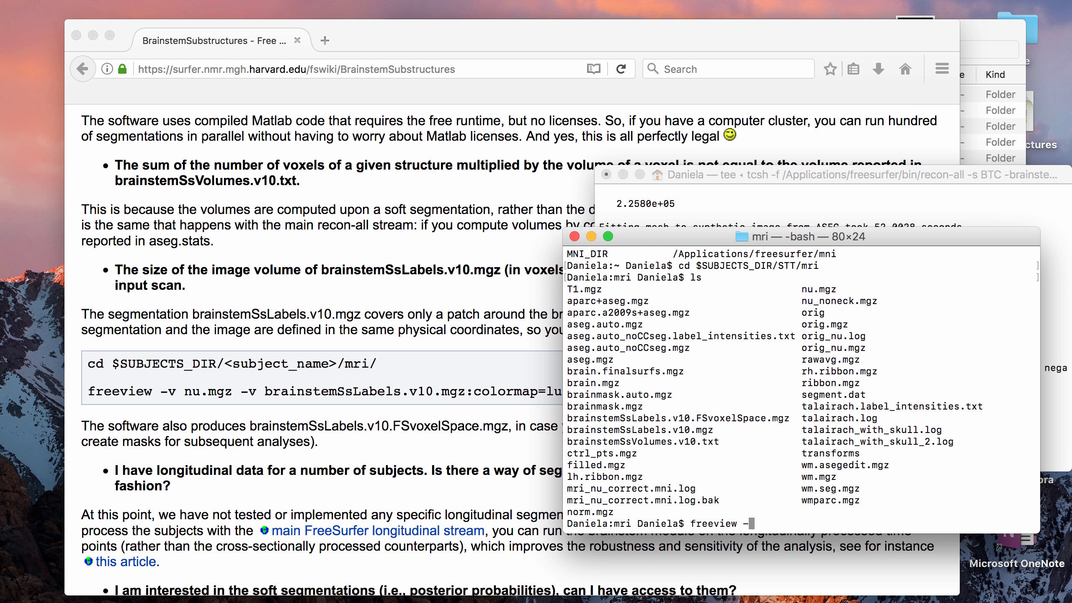
type("-v nu.mgz -v brainstemSsLabels.v10.mgz:colormap=lut")
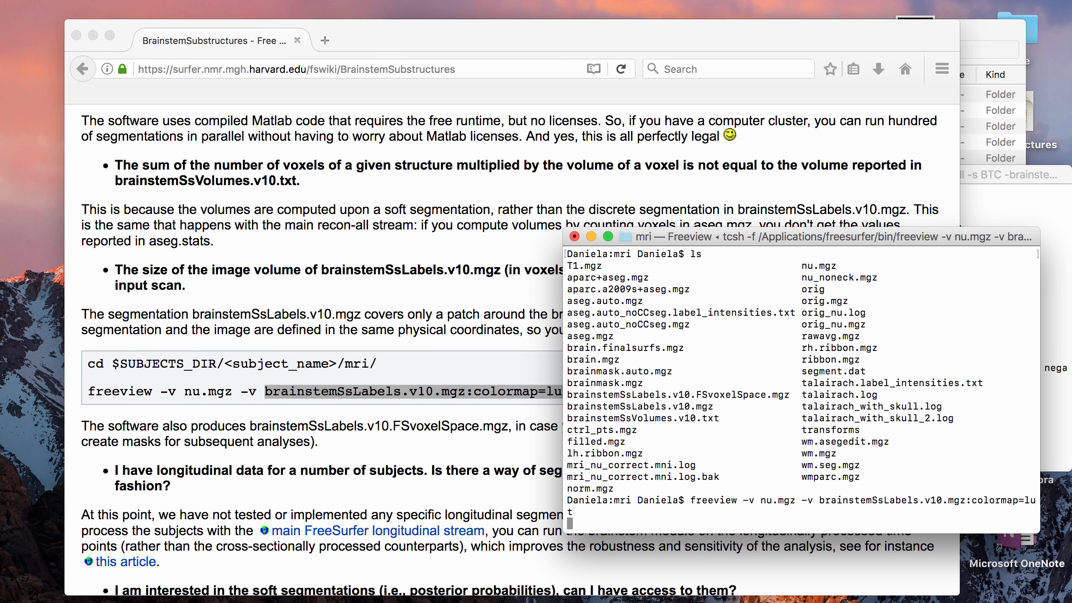
Launch FreeView on nu.mgz with the brainstemSsLabels.v10 overlay
key("Return")
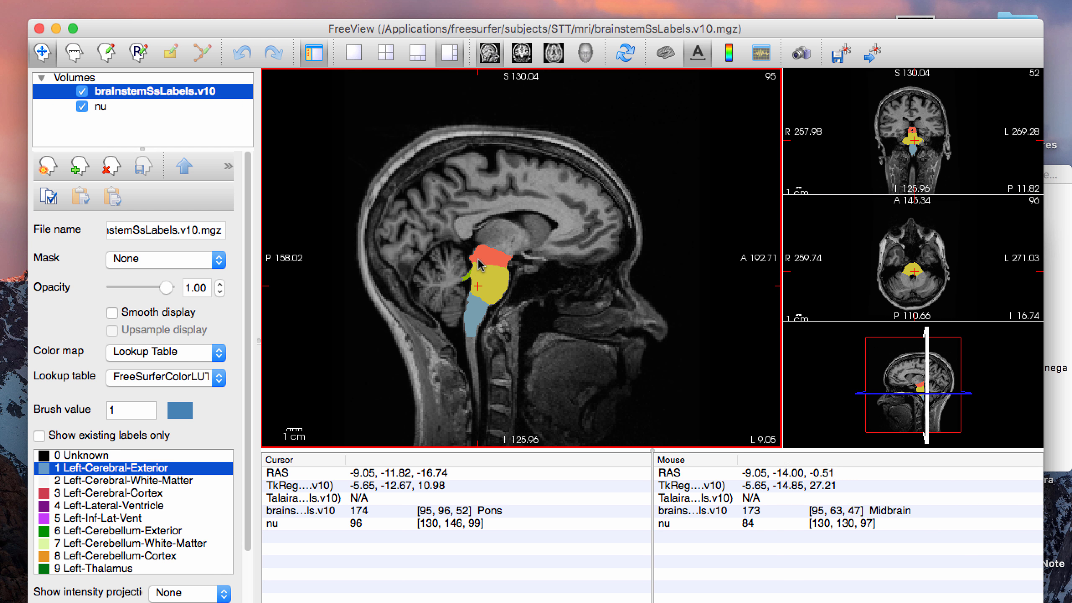
mouse_move(489, 286)
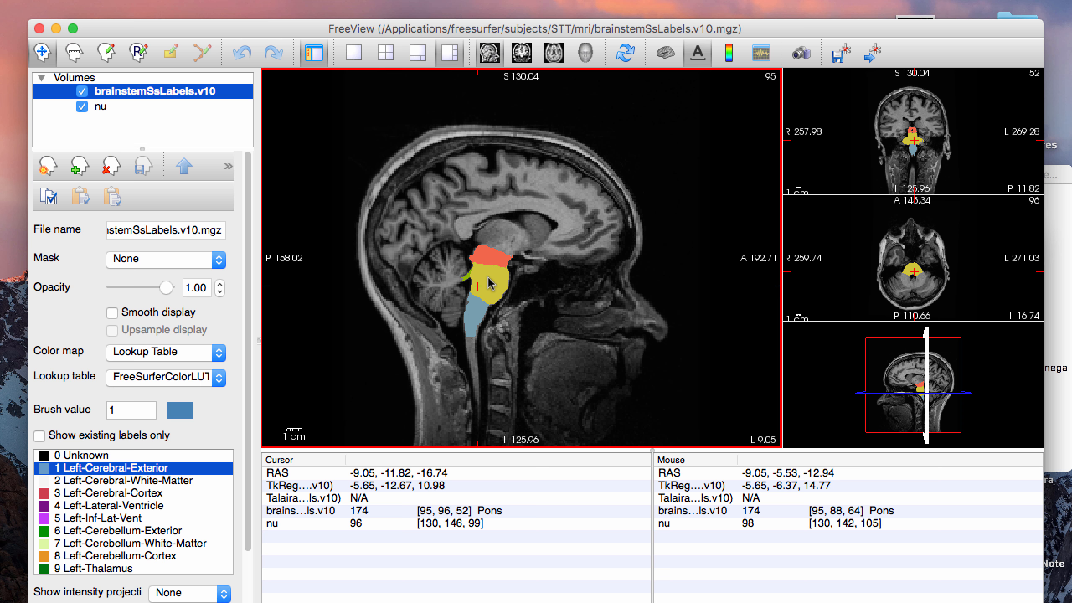
mouse_move(492, 254)
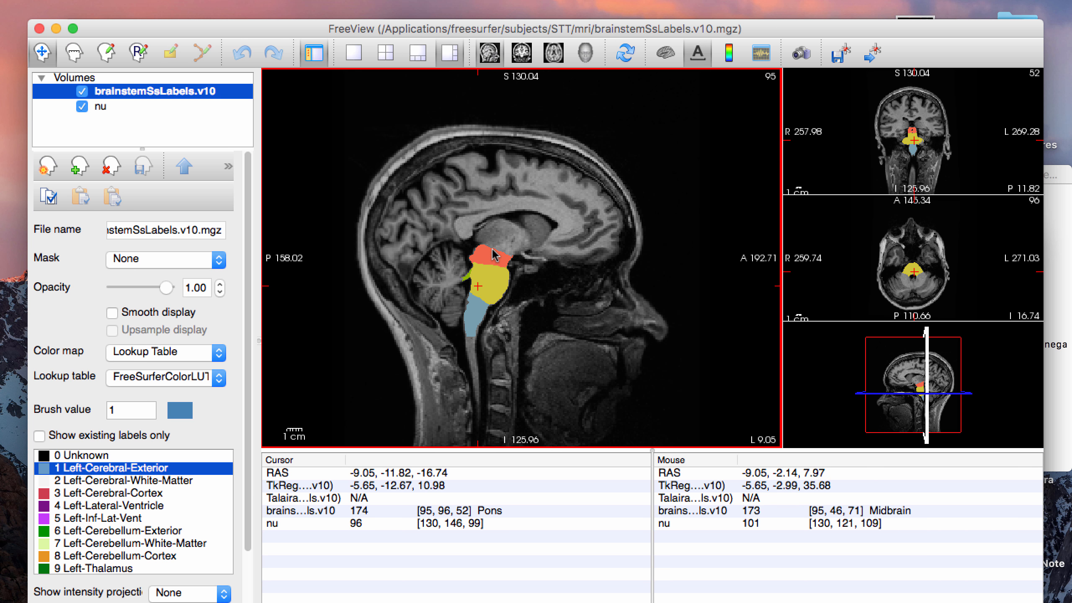
mouse_move(482, 311)
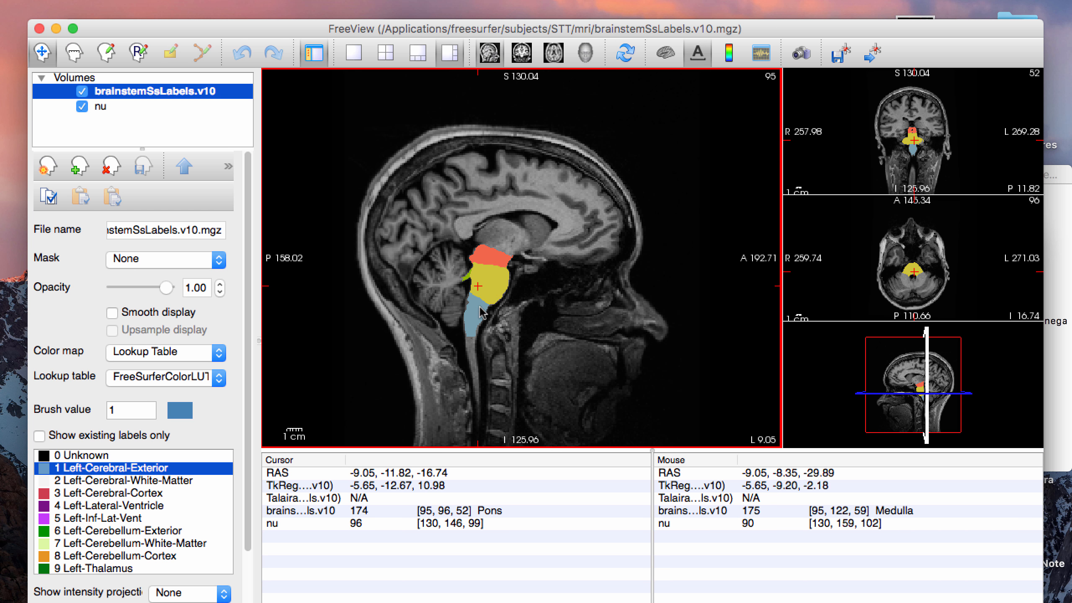
mouse_move(477, 278)
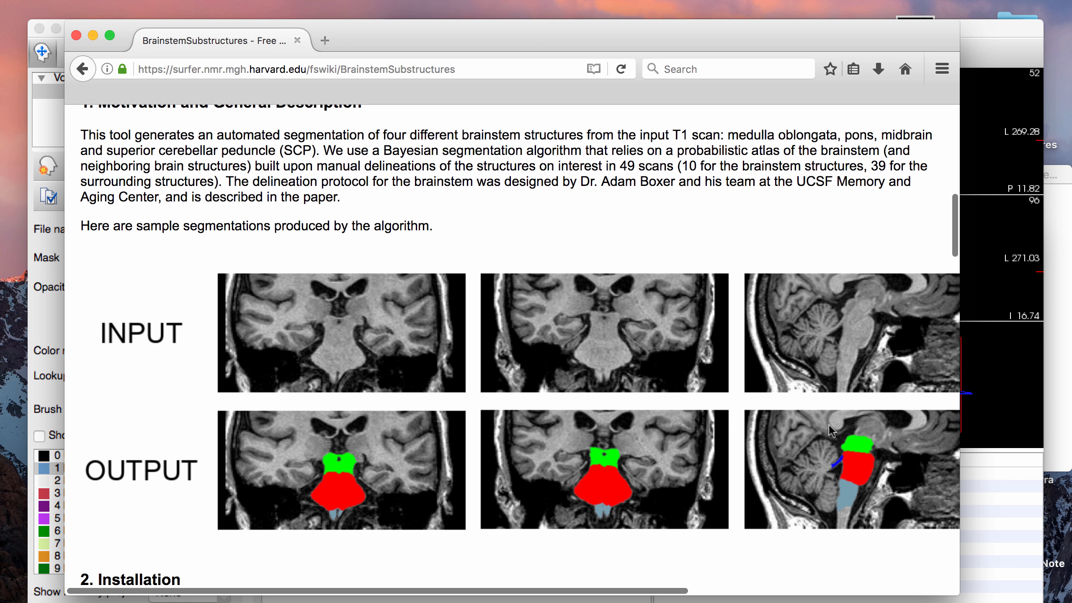
scroll("up", 3)
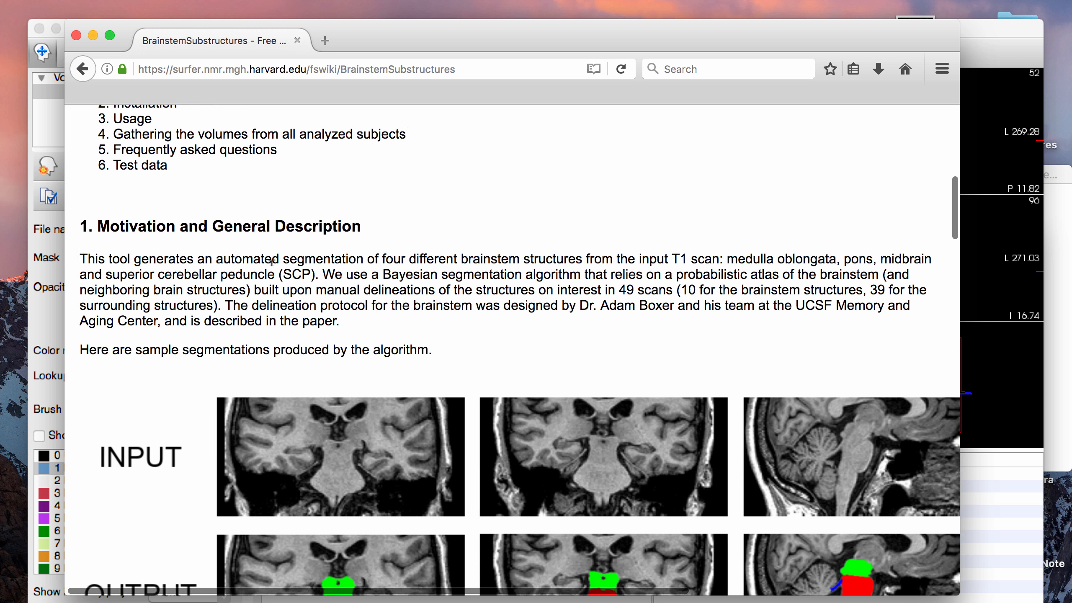
scroll("down", 3)
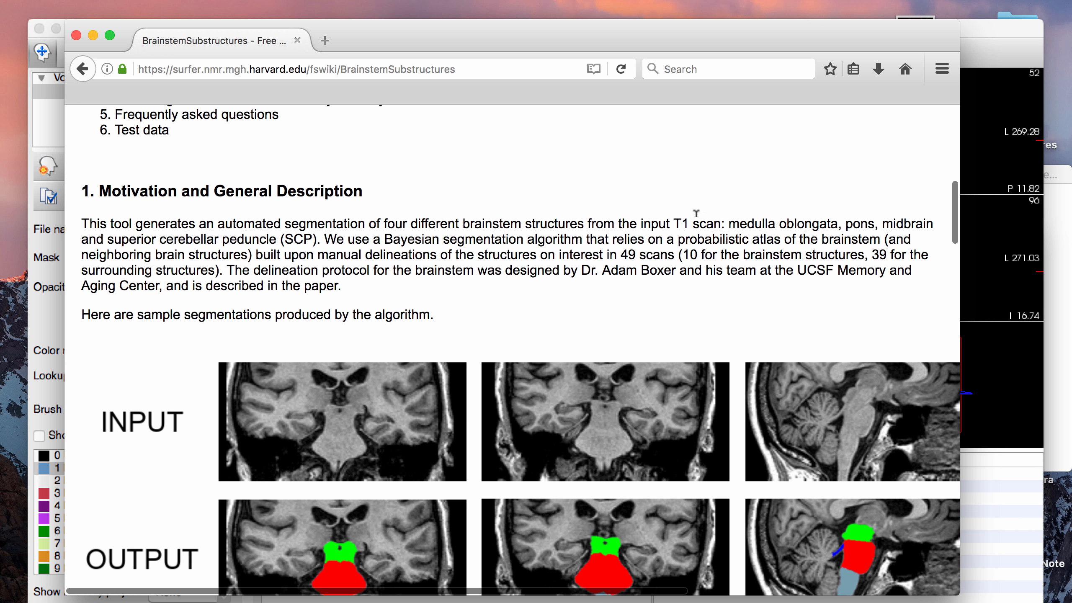
mouse_move(676, 311)
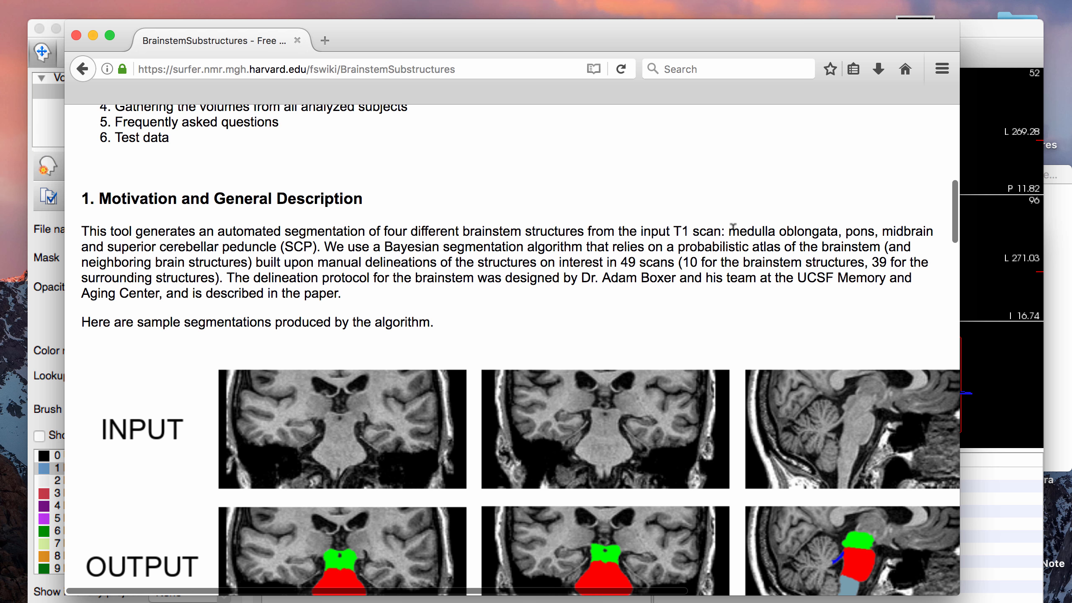
double_click(759, 231)
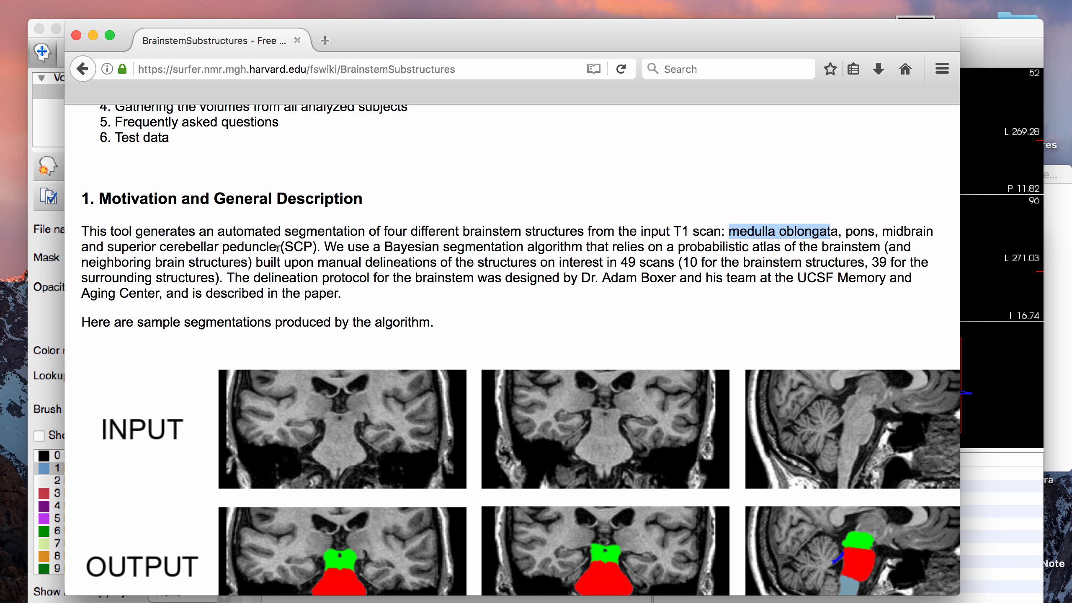
scroll("down", 3)
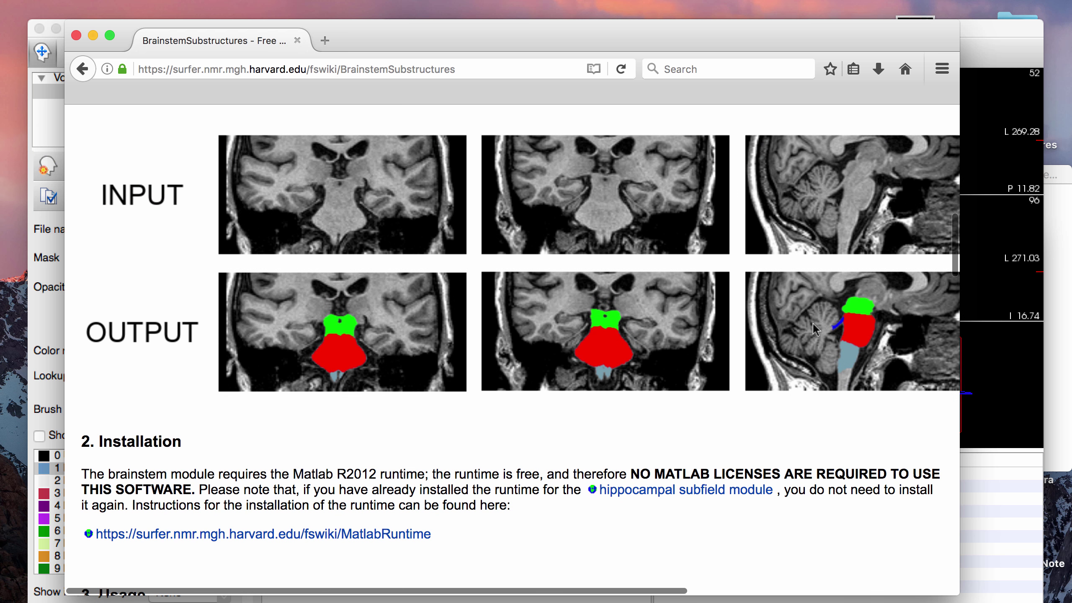
mouse_move(999, 35)
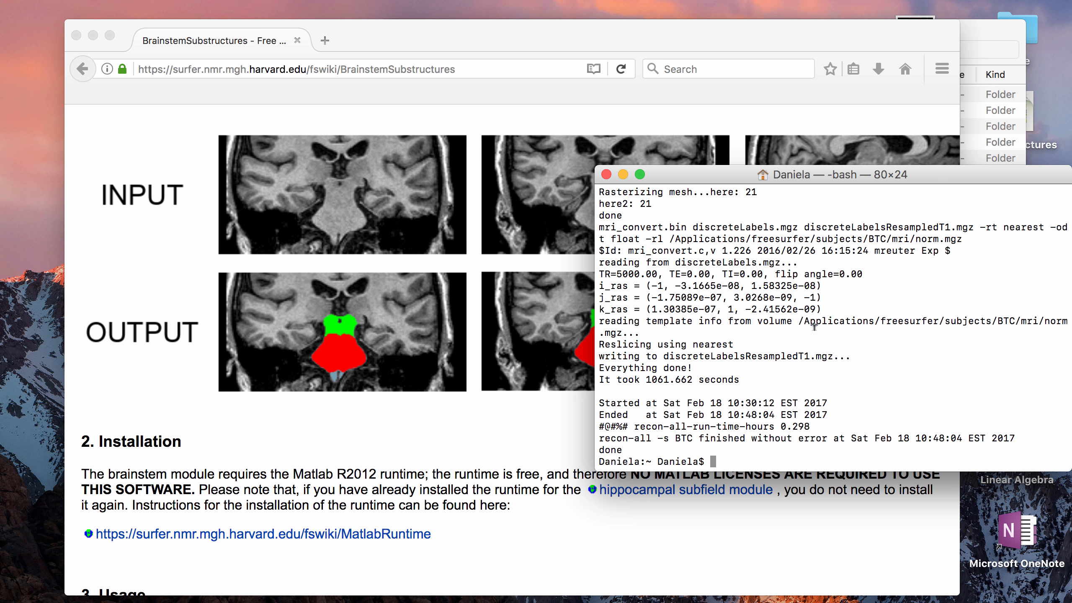
mouse_move(844, 348)
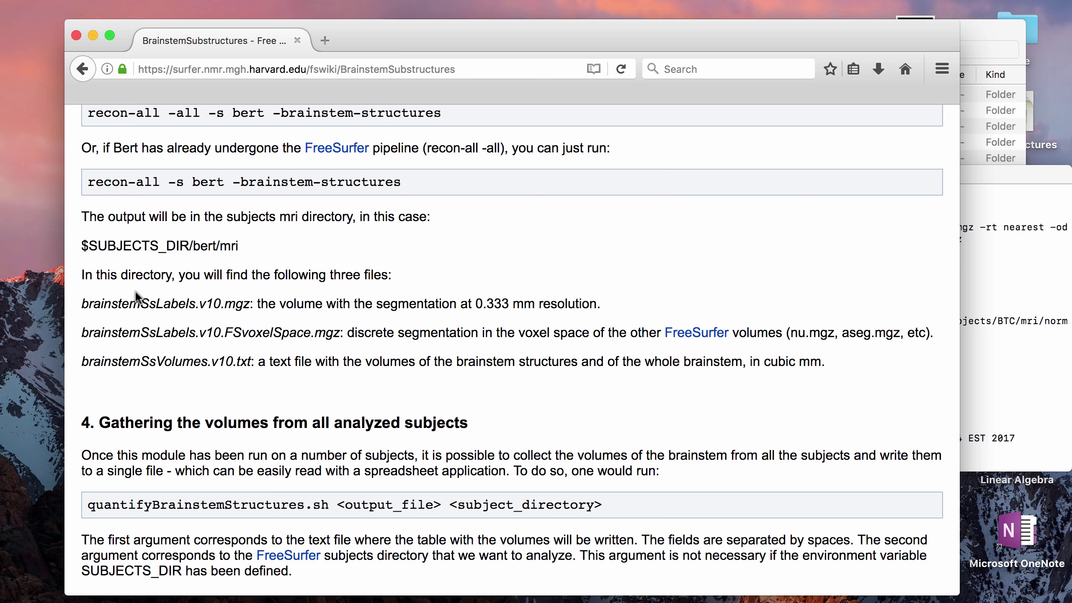
mouse_move(5, 302)
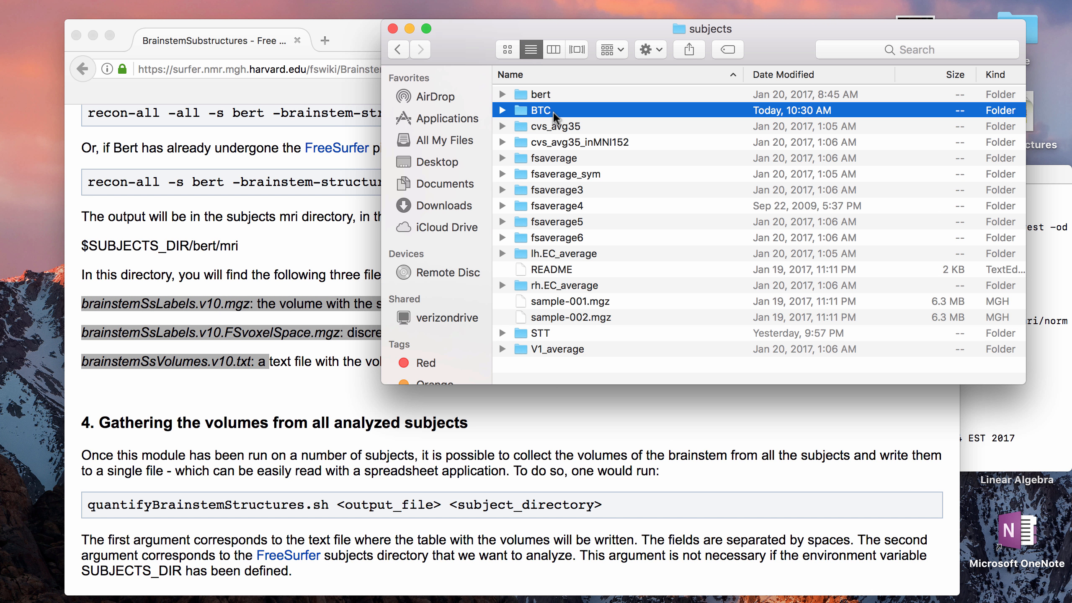
Open BTC's mri folder and open brainstemSsVolumes.v10.txt
double_click(555, 110)
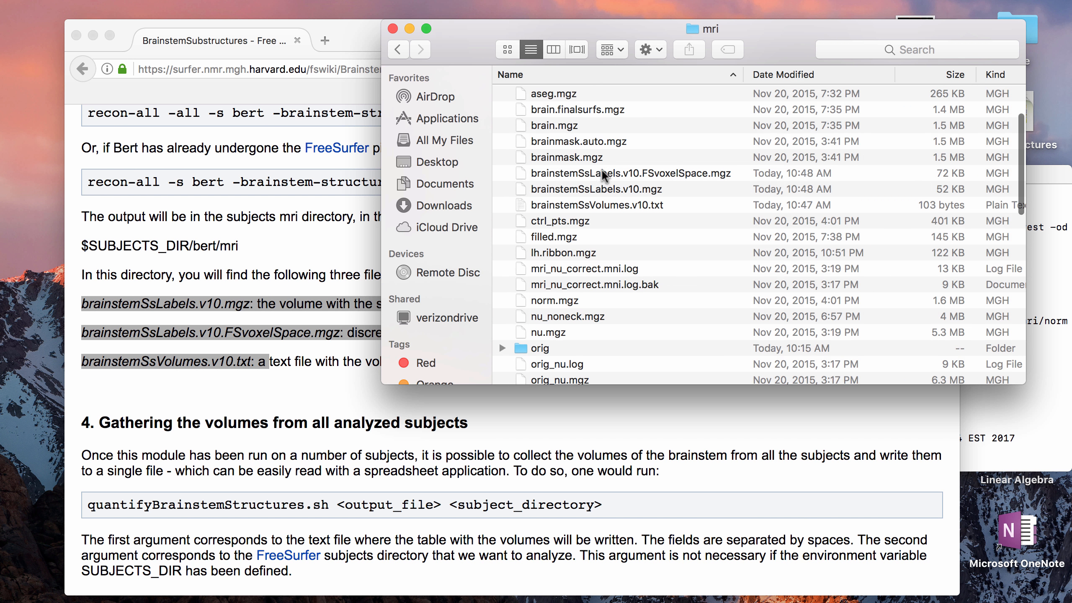
left_click(598, 205)
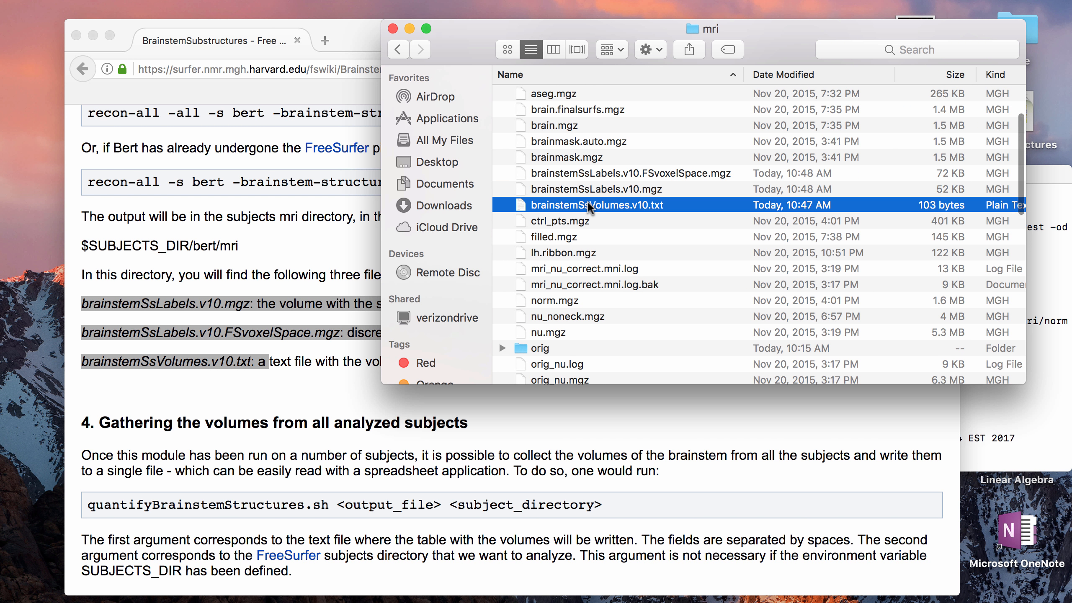
mouse_move(626, 189)
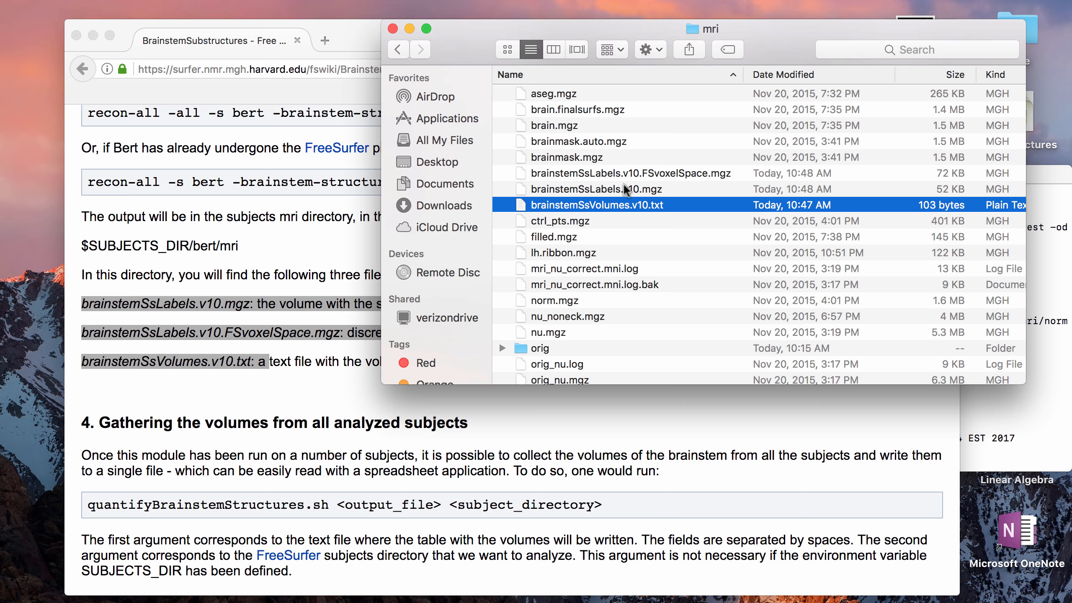
mouse_move(619, 207)
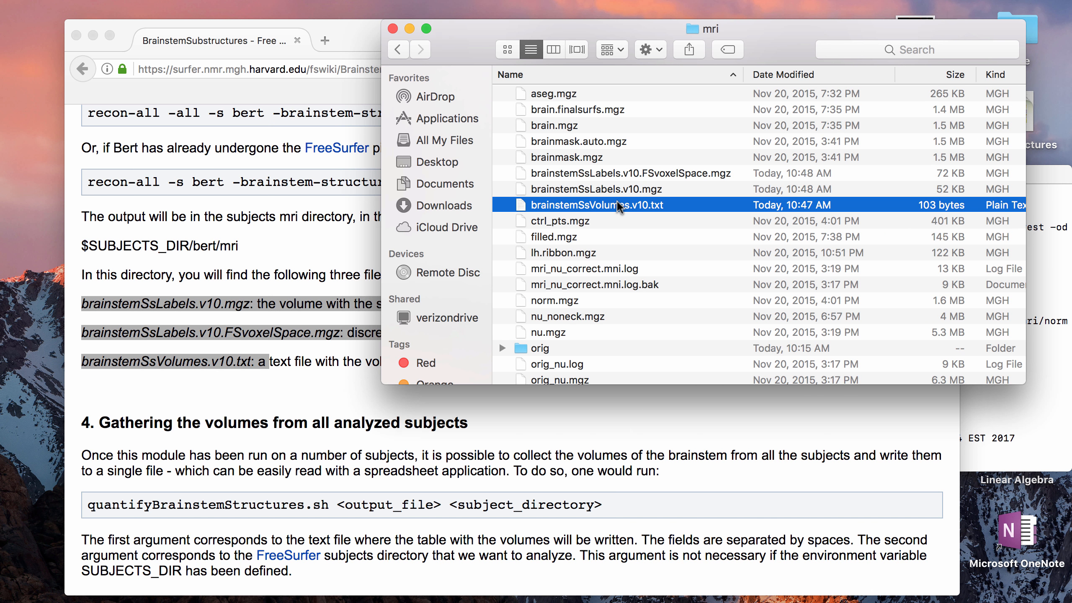
double_click(599, 204)
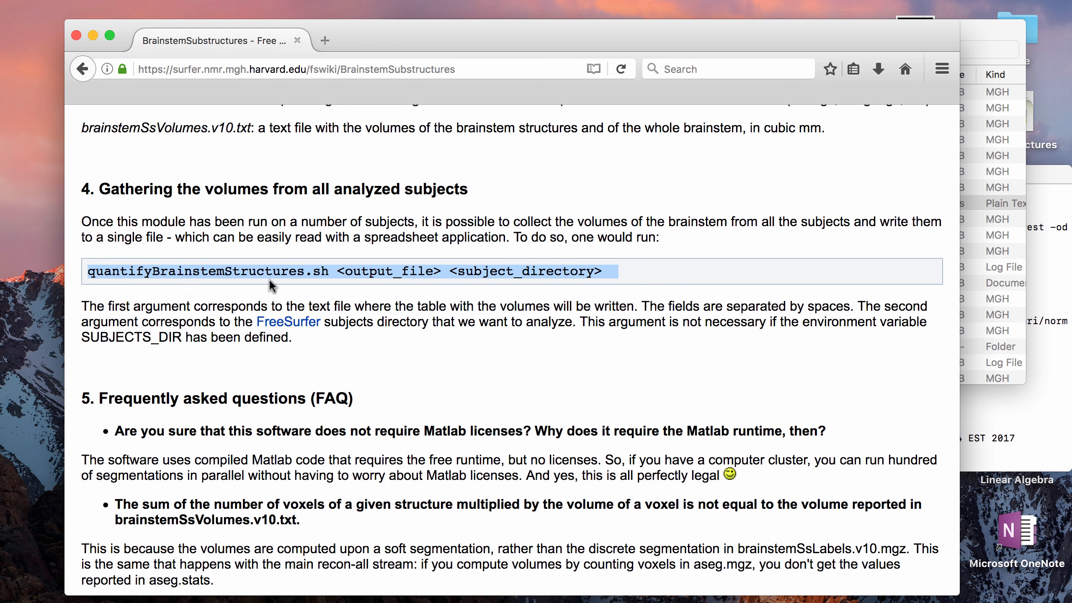
mouse_move(412, 220)
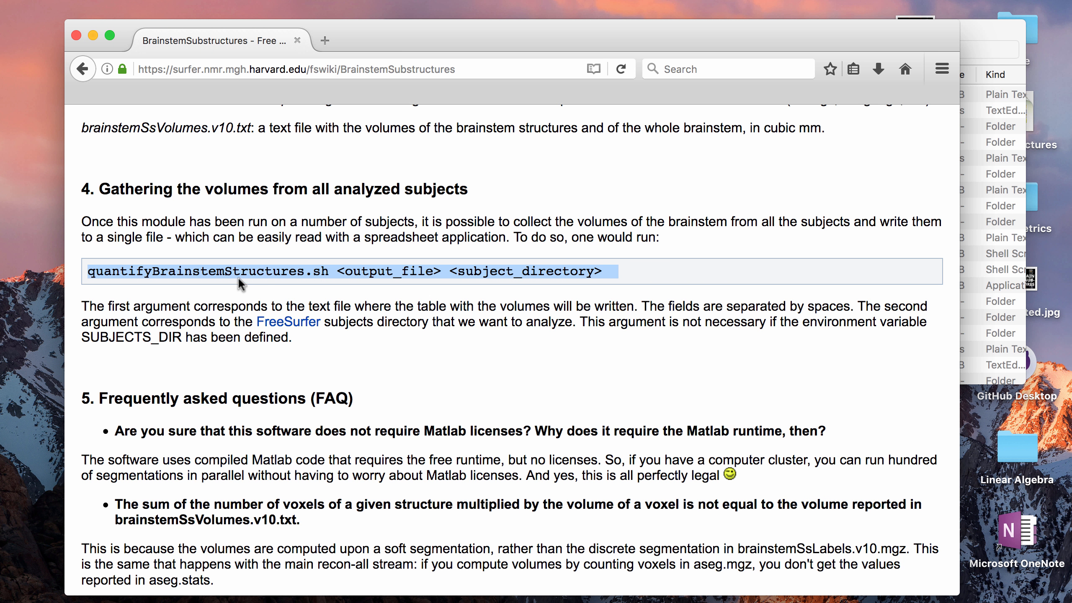
mouse_move(976, 37)
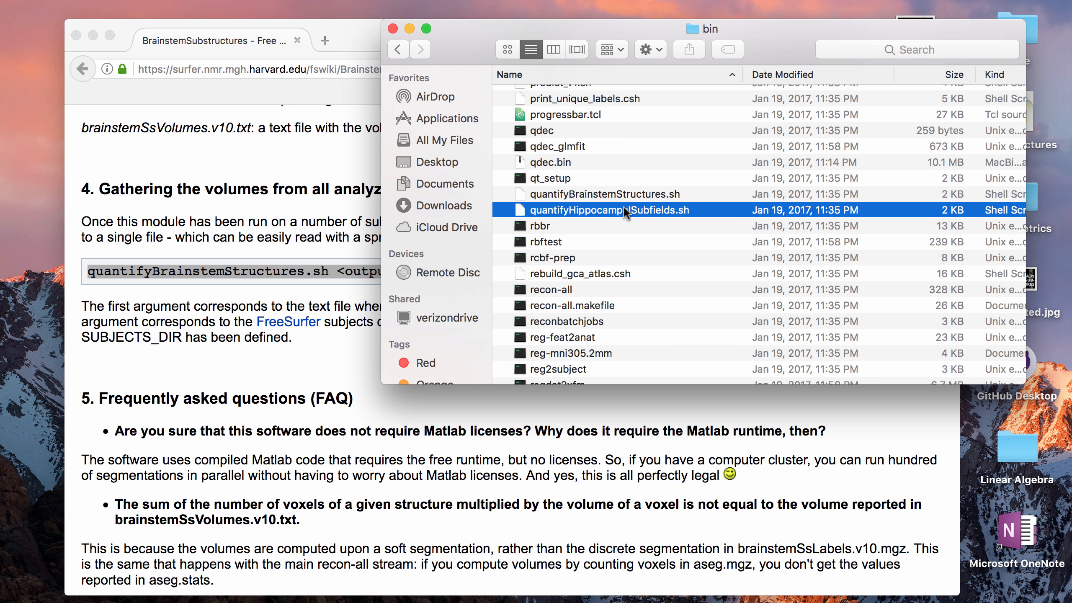
Select quantifyBrainstemStructures.sh in FreeSurfer's bin folder in Finder
left_click(606, 194)
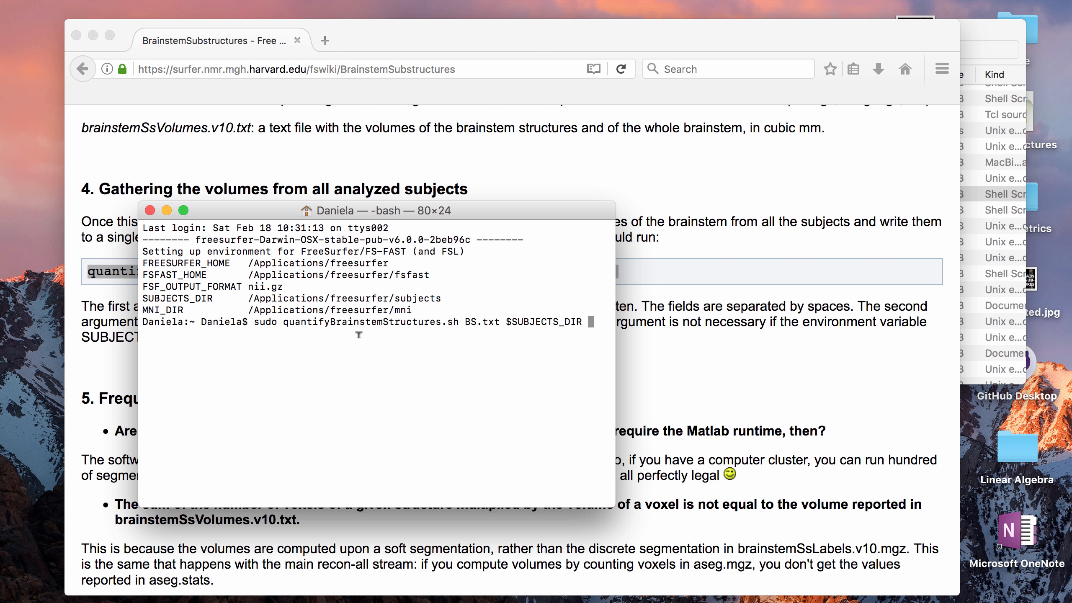
mouse_move(297, 316)
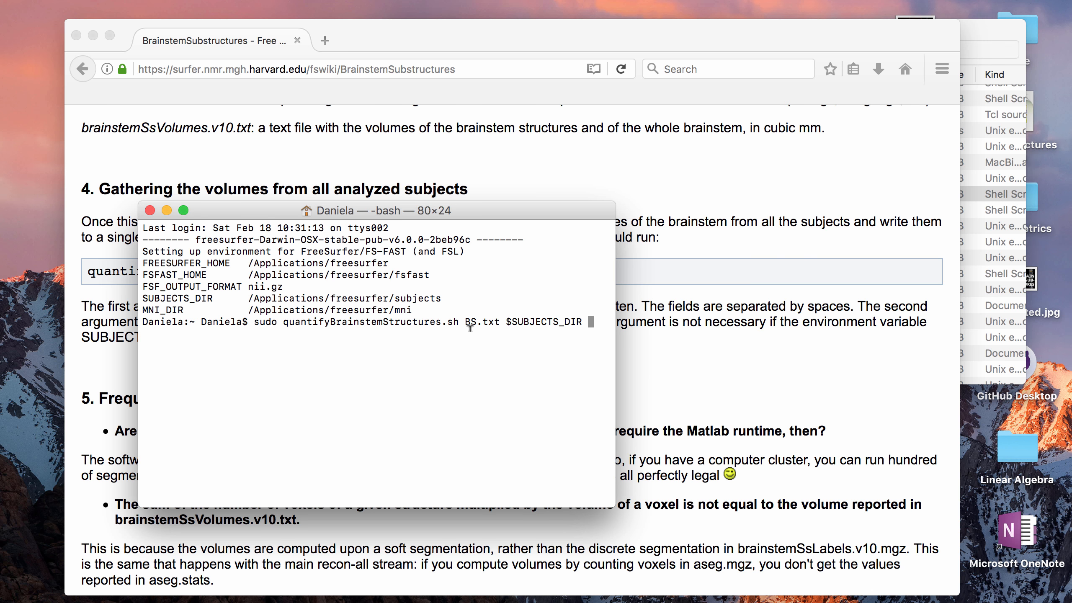
mouse_move(495, 322)
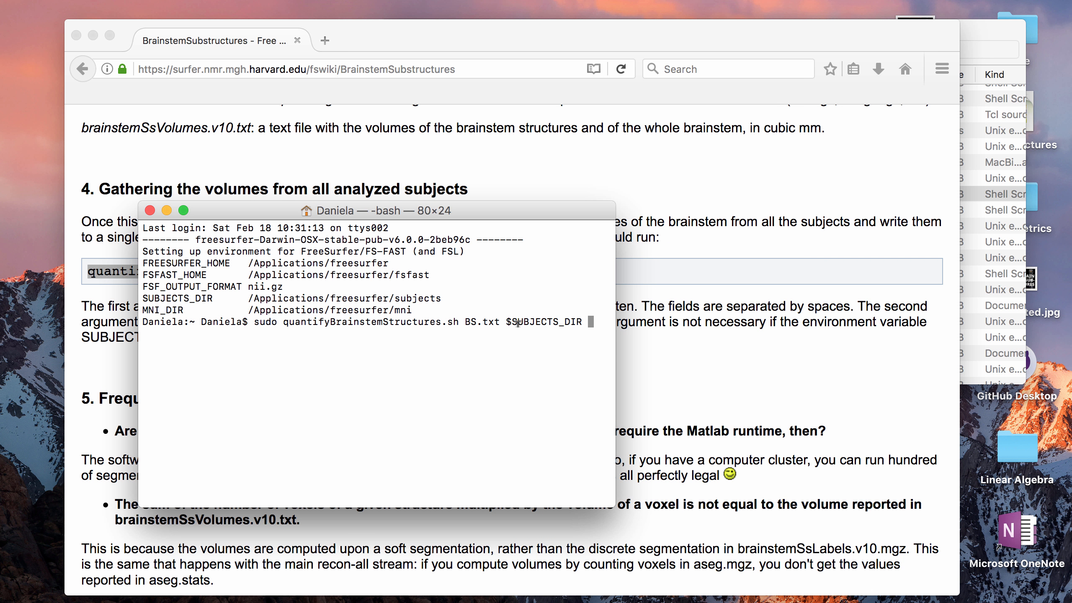
mouse_move(523, 332)
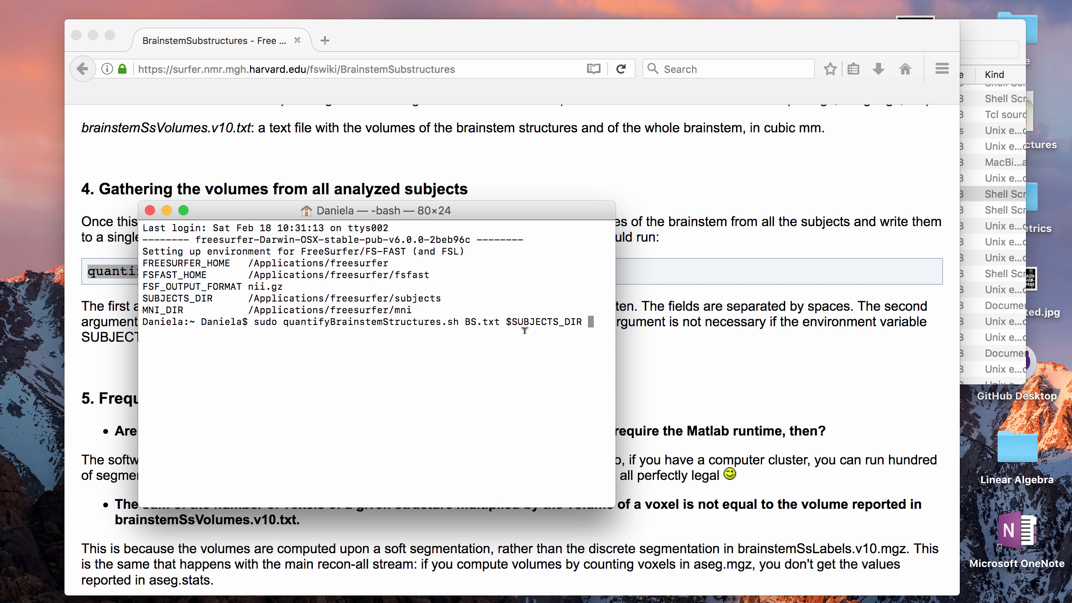
Run sudo quantifyBrainstemStructures.sh BS.txt $SUBJECTS_DIR
key("Return")
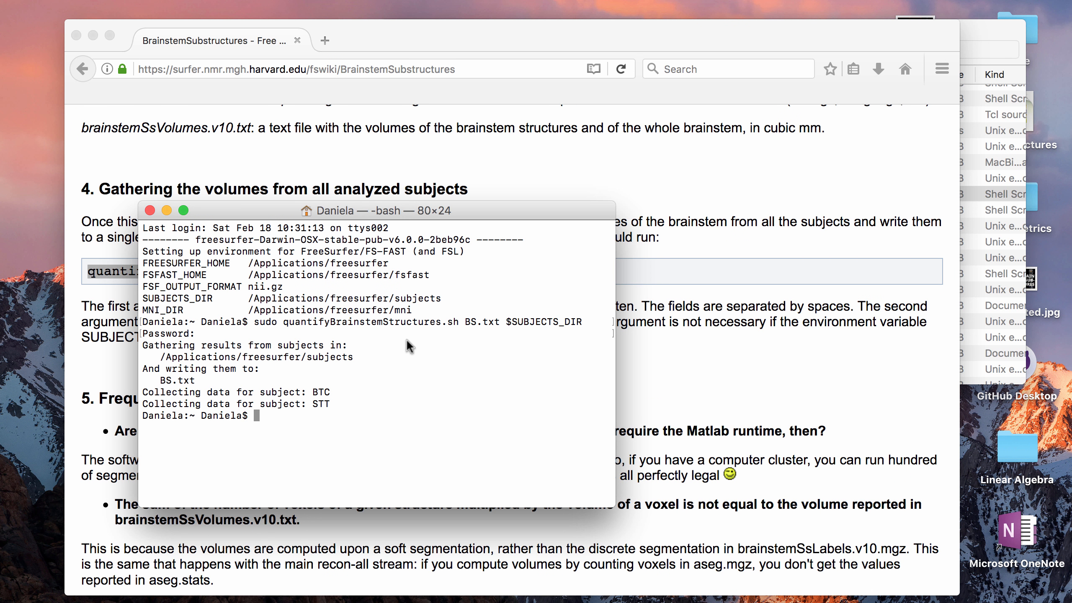
mouse_move(173, 385)
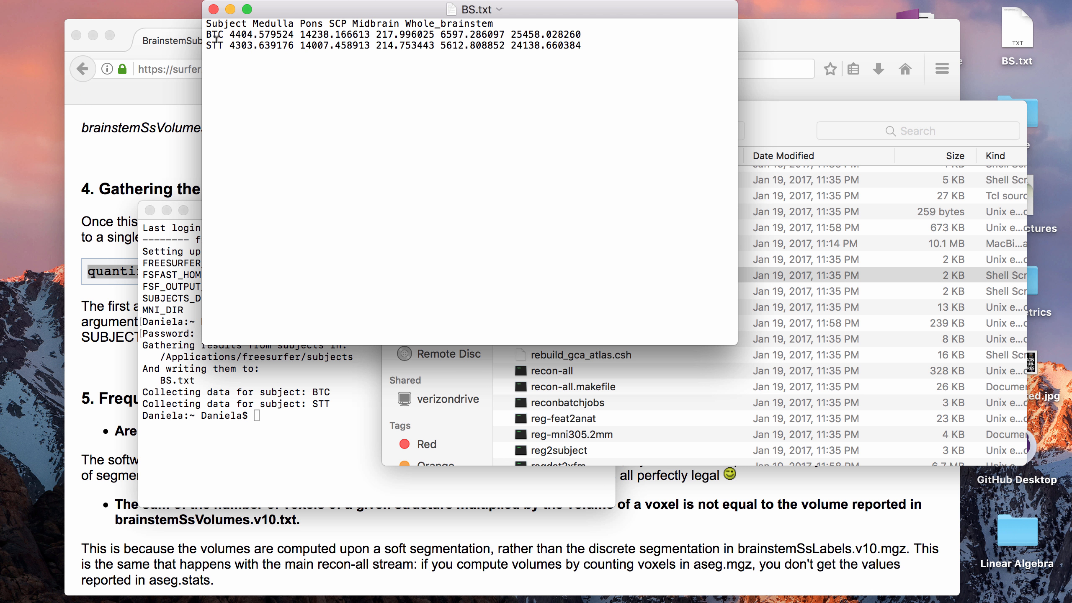
mouse_move(698, 110)
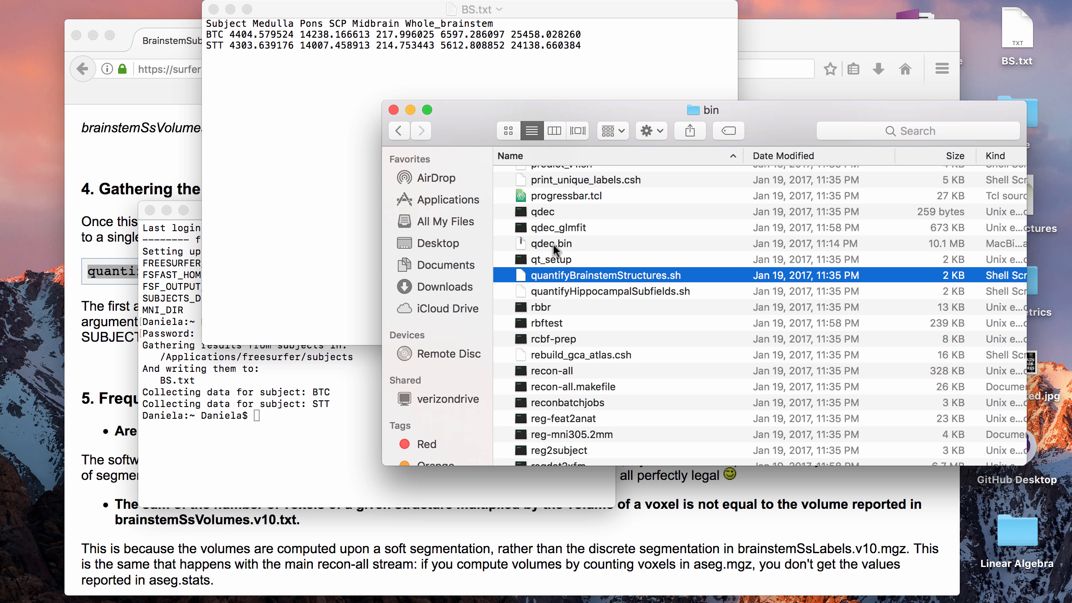
Select the quantifyHippocampalSubfields.sh script in the Finder bin window
left_click(615, 291)
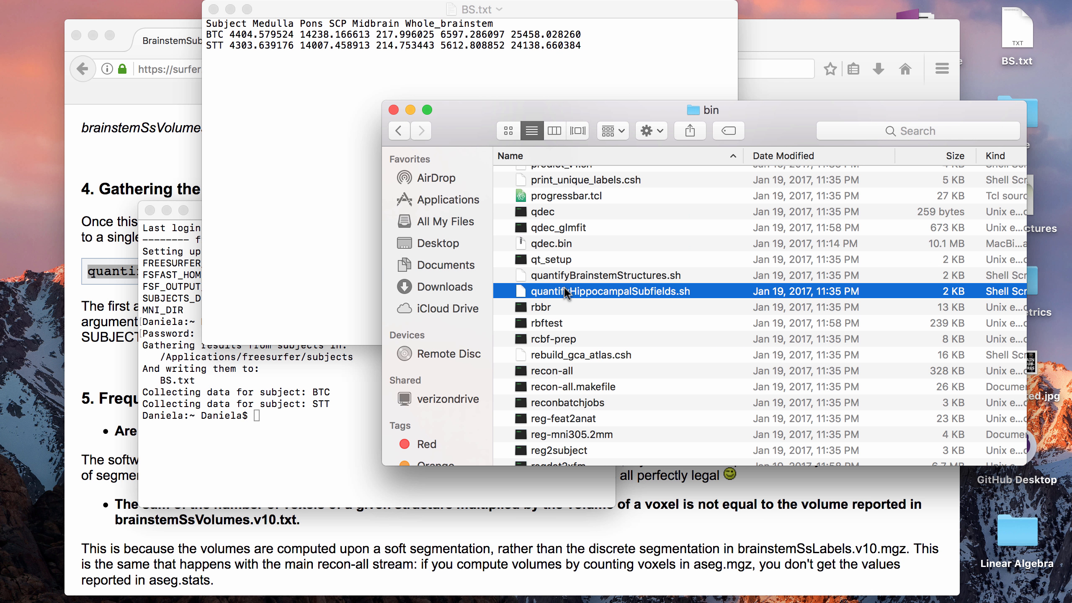